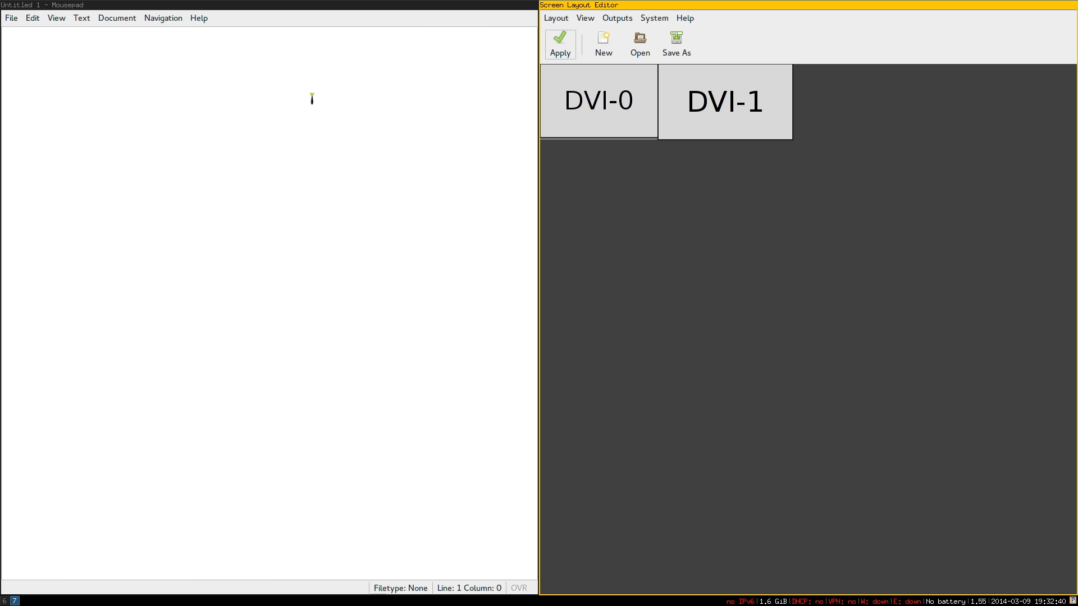
mouse_move(298, 170)
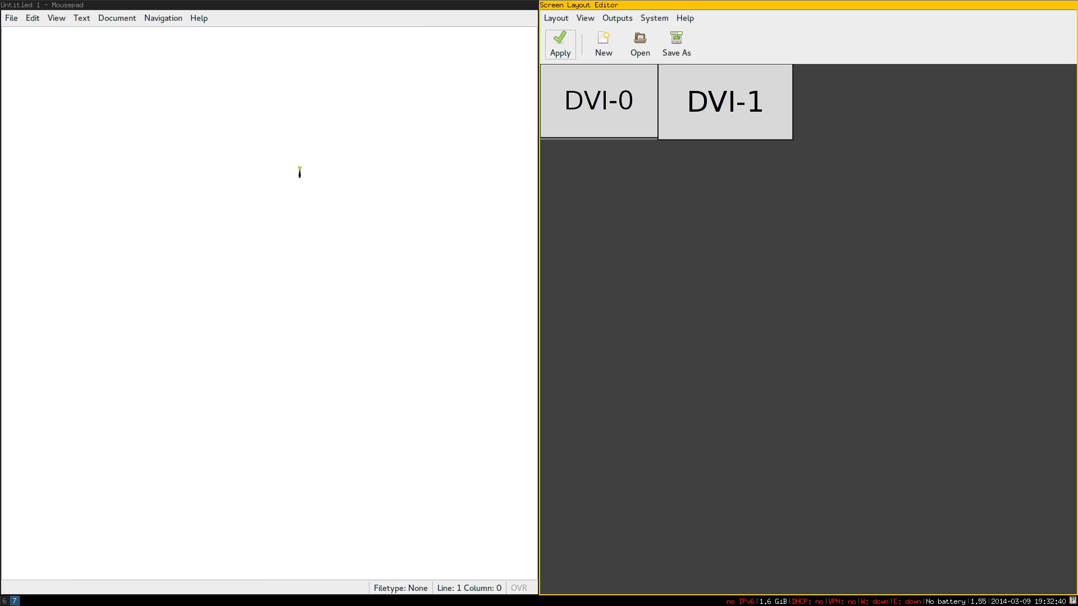
mouse_move(283, 222)
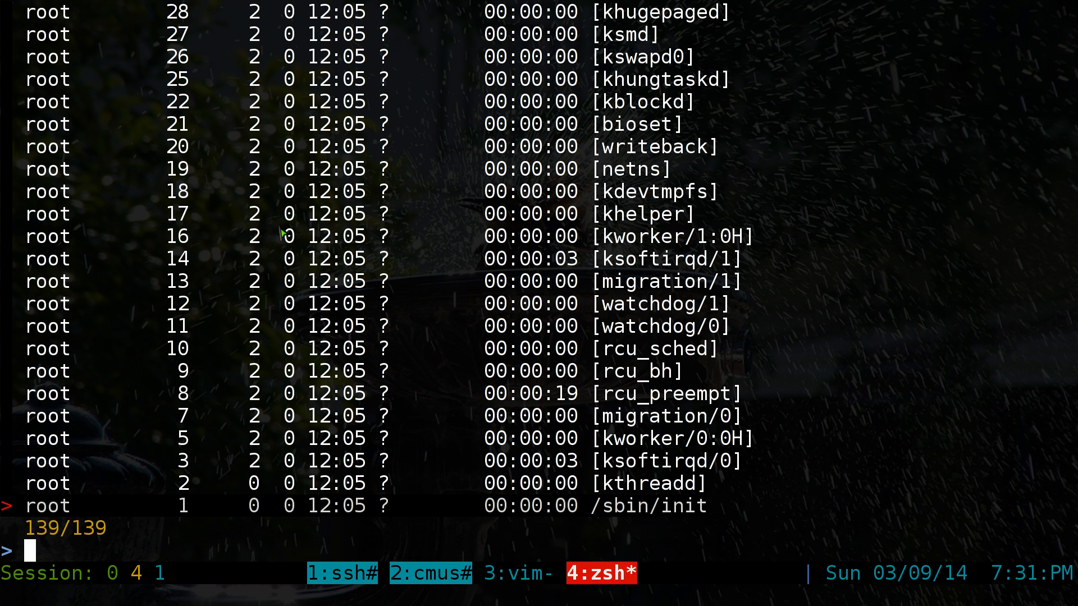
- Filter the fzf process list by 'mouse' and kill the matched mousepad process
text(mouse)
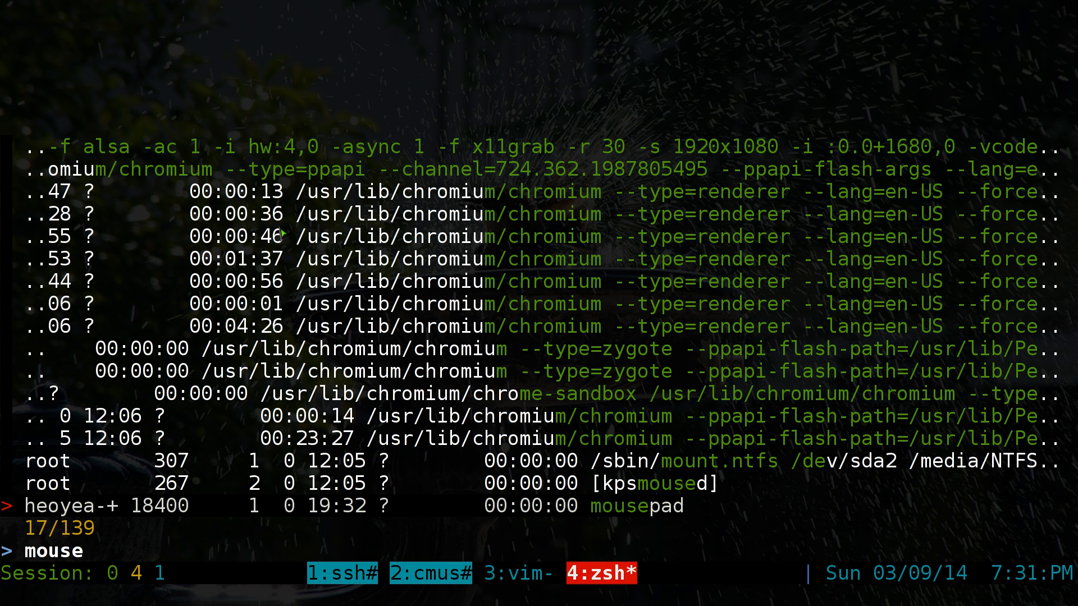
key(Up)
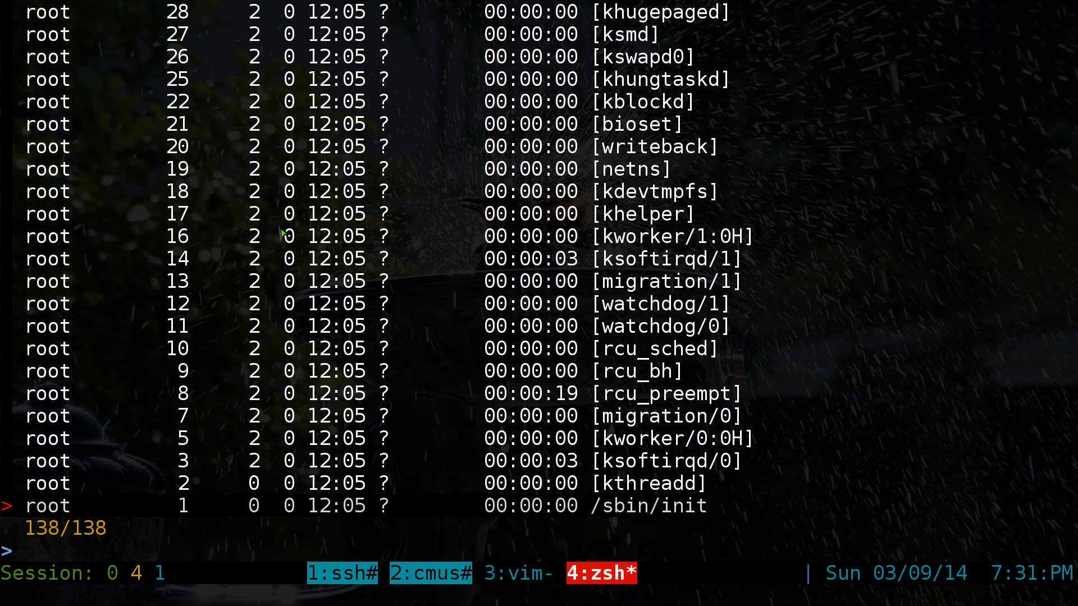
- Filter the process list by 'arand' to kill arandr, then bring up the 284-command history
text(arand)
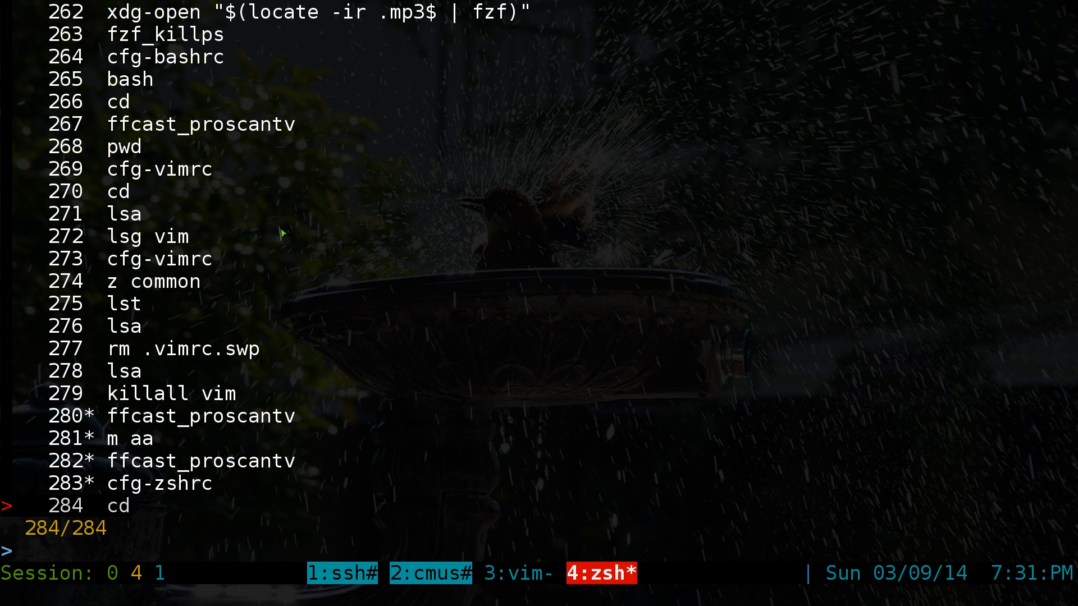
- Pick 'z common' from history via 'commo', run lst and lsa there, and reopen the history picker
text(commo)
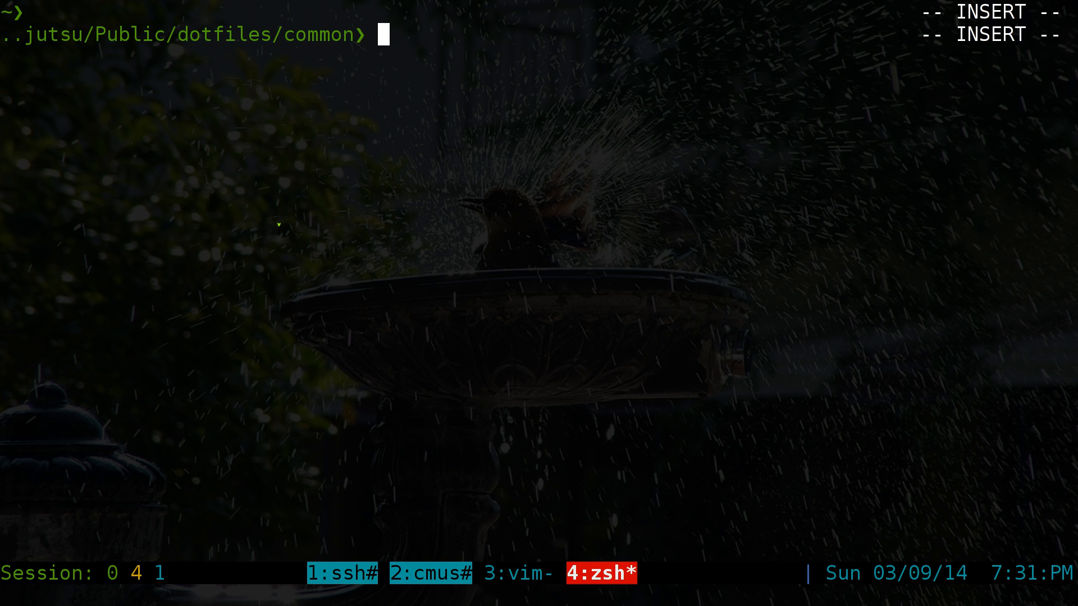
text(lsa)
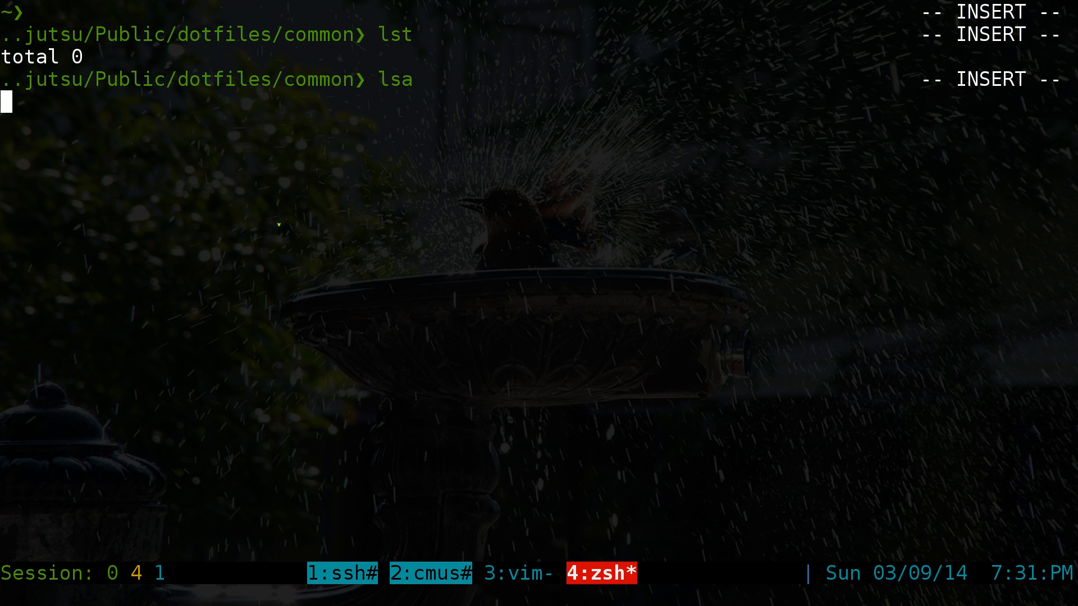
key(Return)
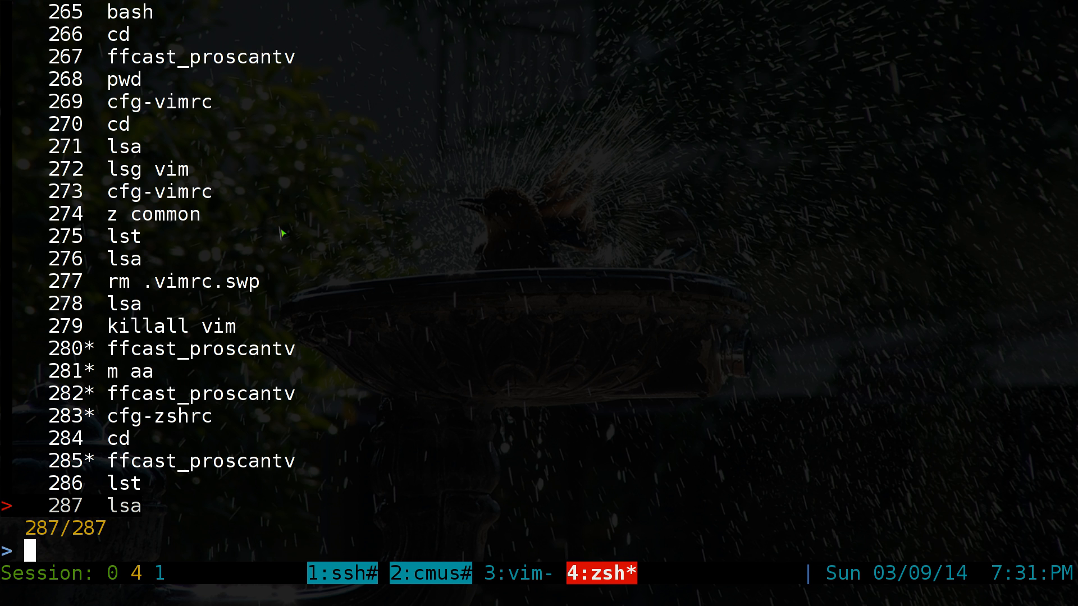
- Jump to the downloads directory via history filter 'down', then cd back home
text(down)
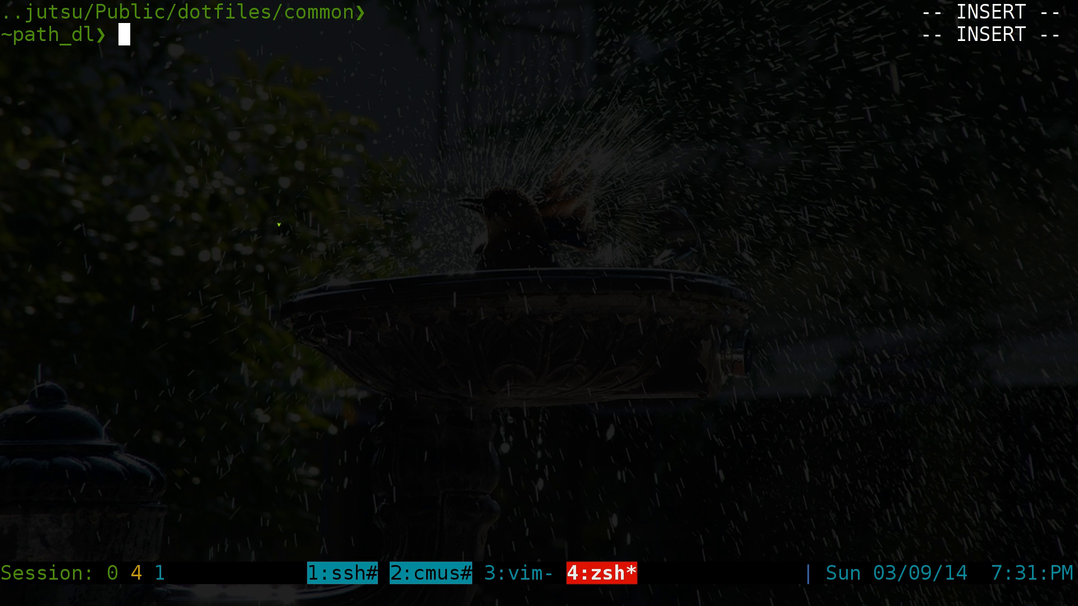
key(Return)
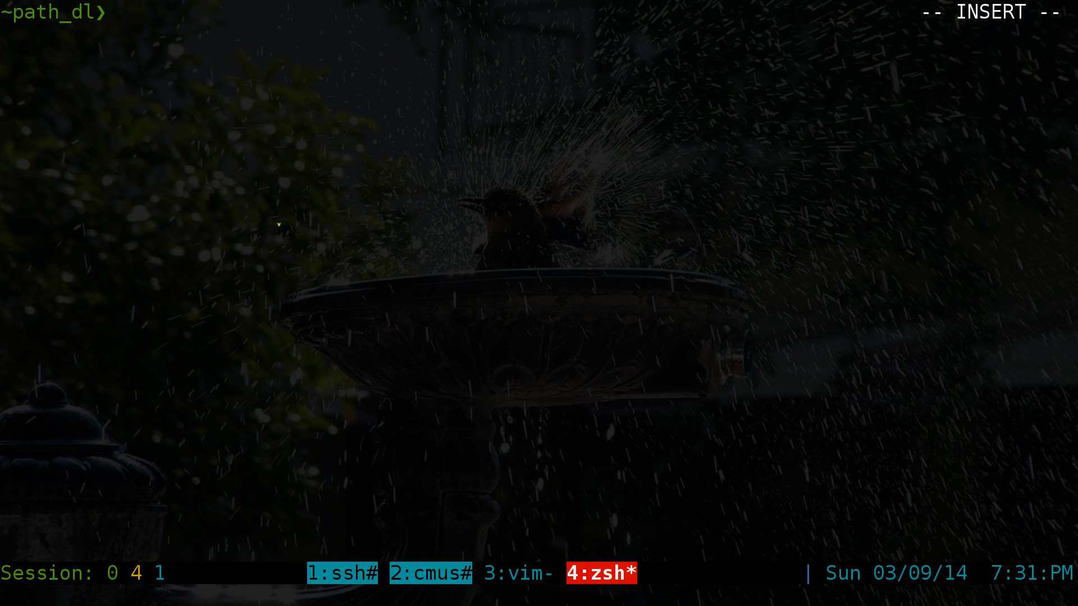
text(cd)
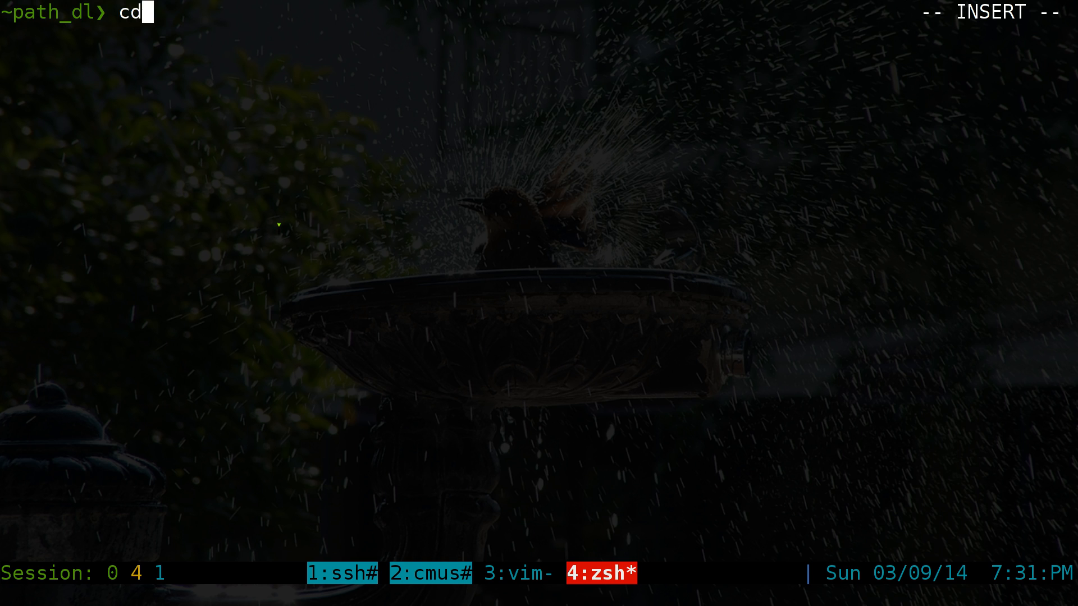
key(Return)
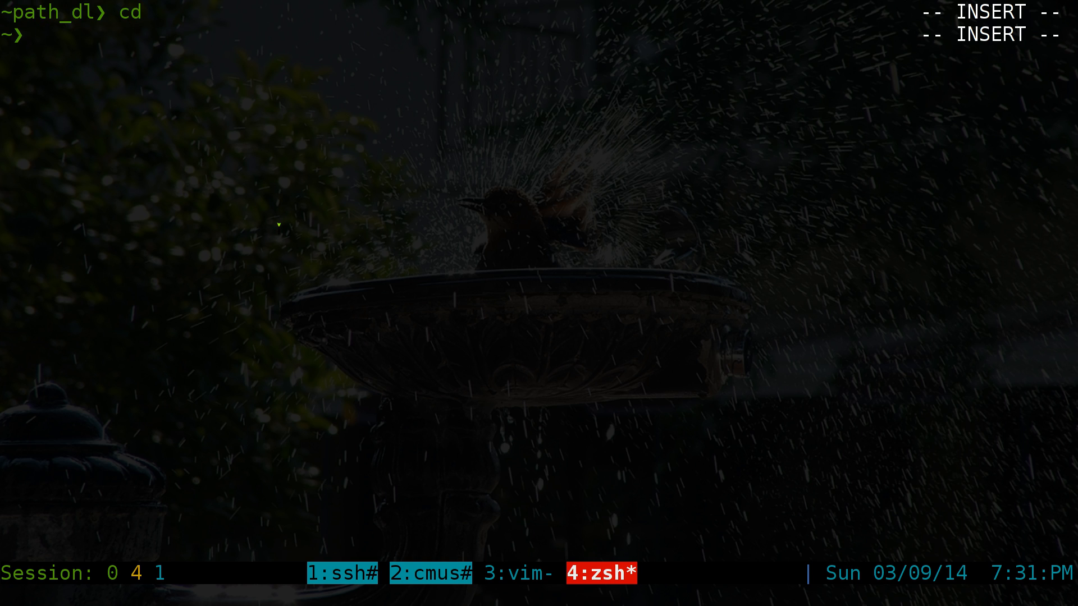
- cd into /media, list Genjutsu and NTFShare, and open the fzf list of 73 Genjutsu directories
text(cd /media)
text(ls)
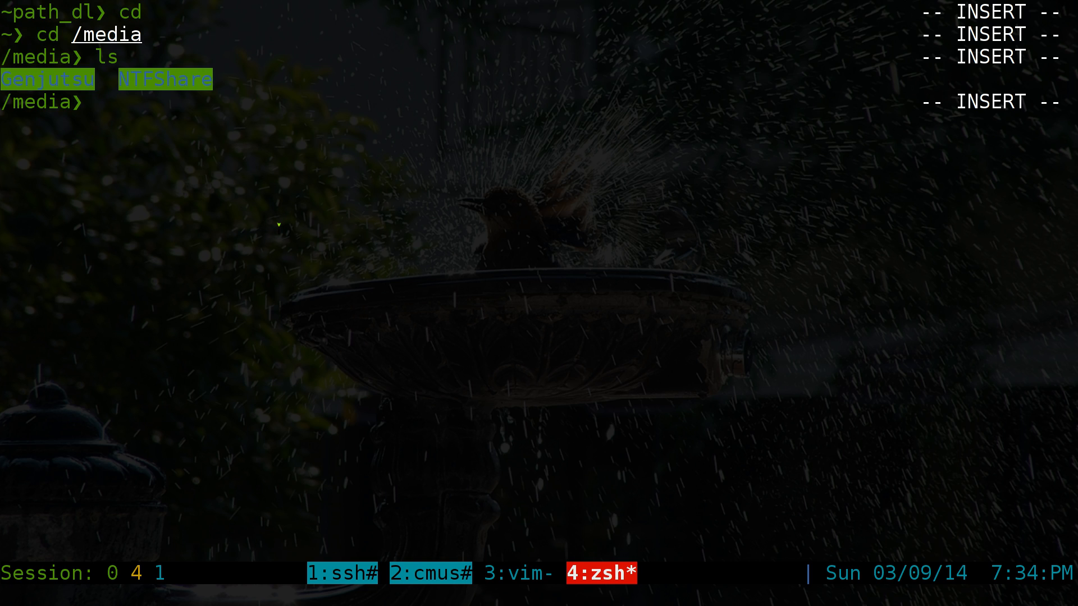
text(cd)
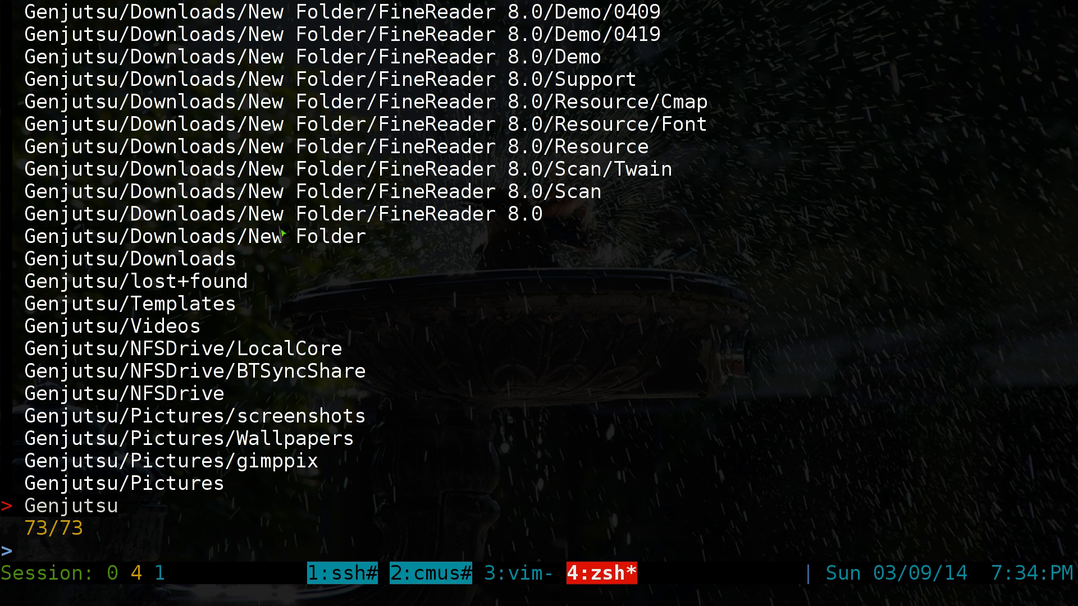
- Filter the directory list by 'screens' and cd into Genjutsu/Pictures/screenshots
text(sc)
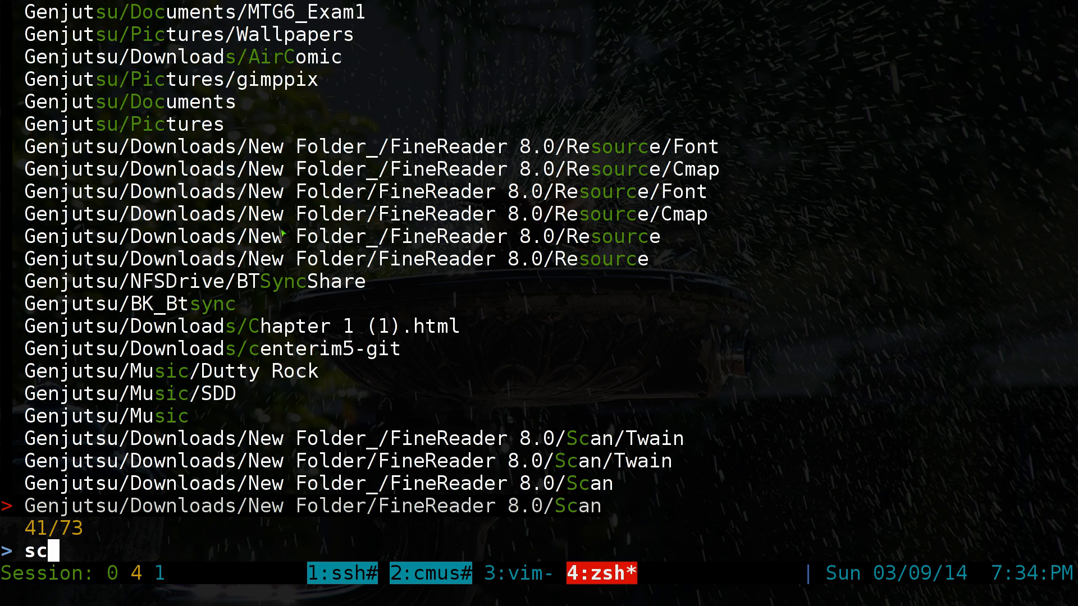
text(reens)
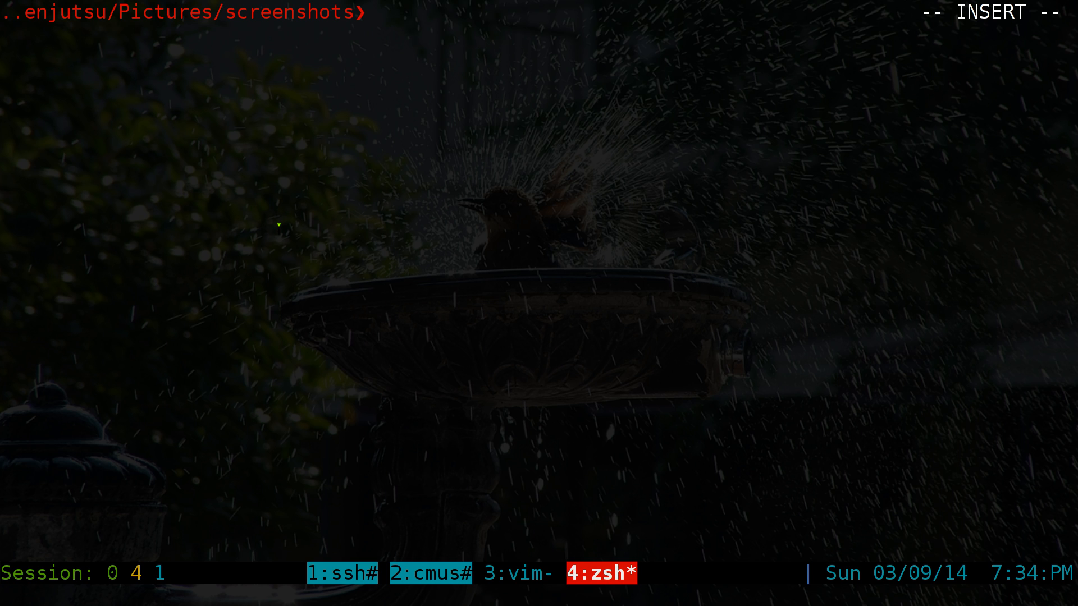
- Run xdg-open "$(locate -ir .mp3$ | fzf)" to fuzzy-pick from all located mp3 files
text(xdg-op)
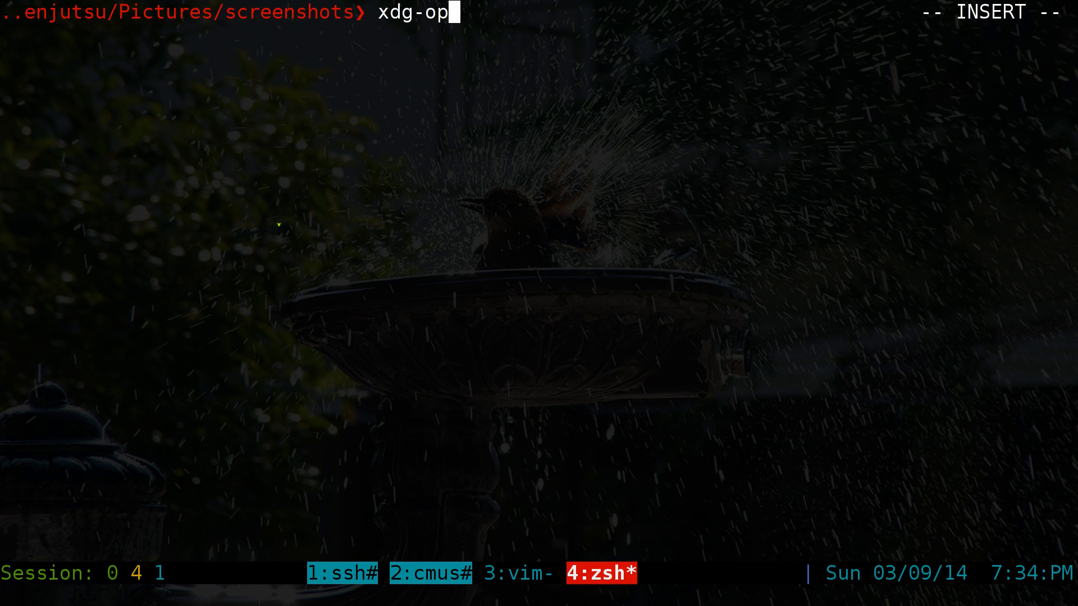
text(en)
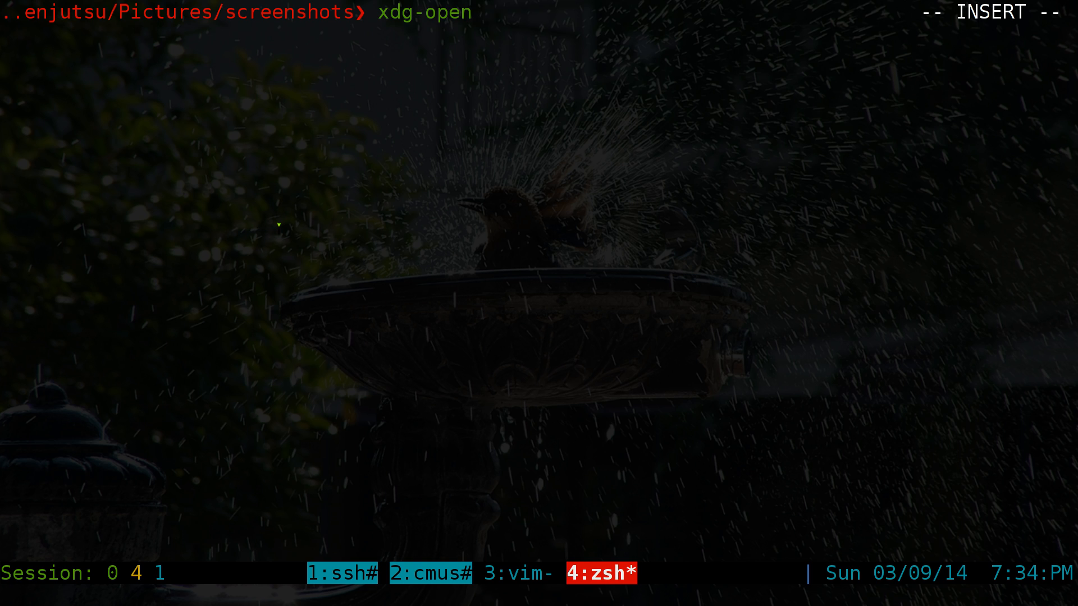
text(")
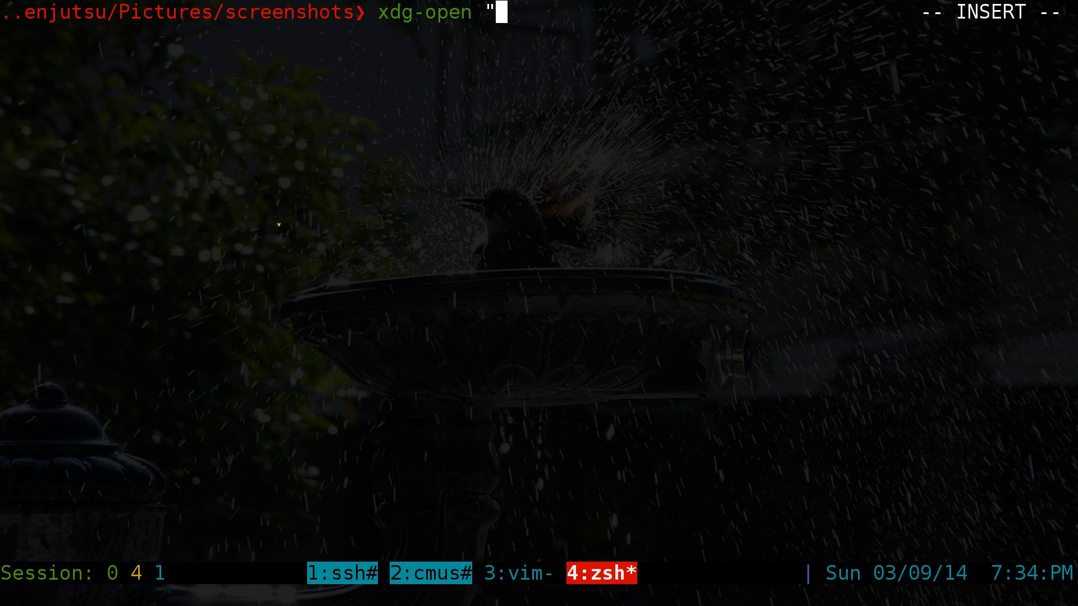
text($)
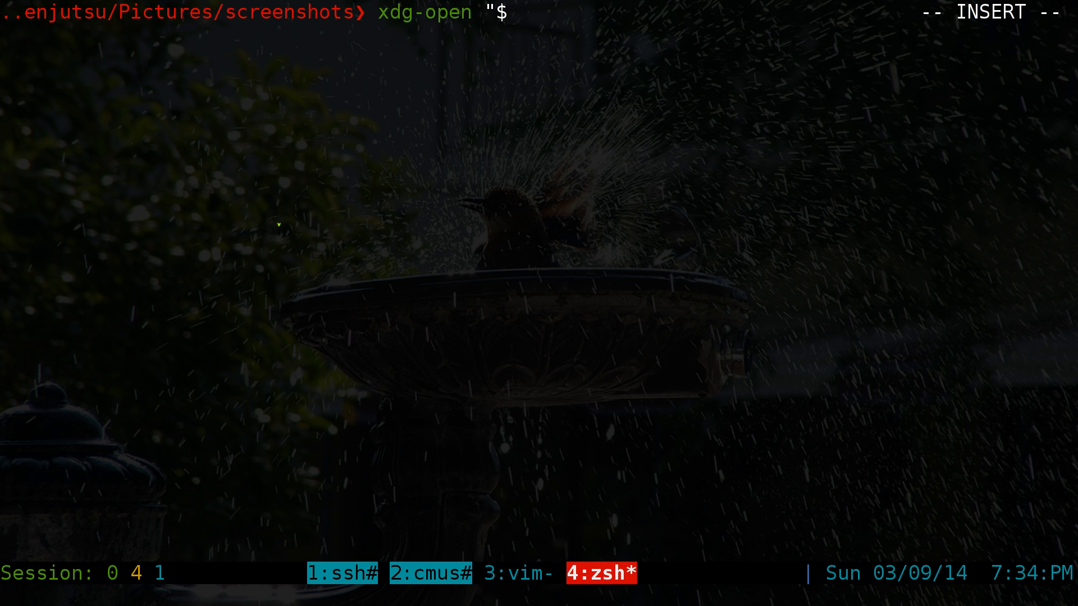
text((locate)
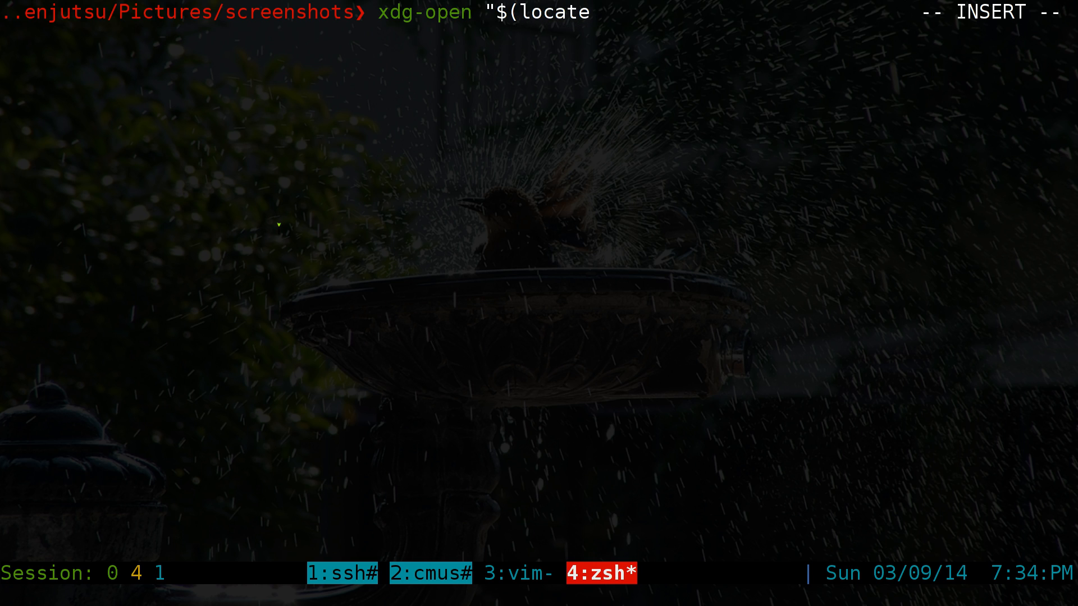
text(-i)
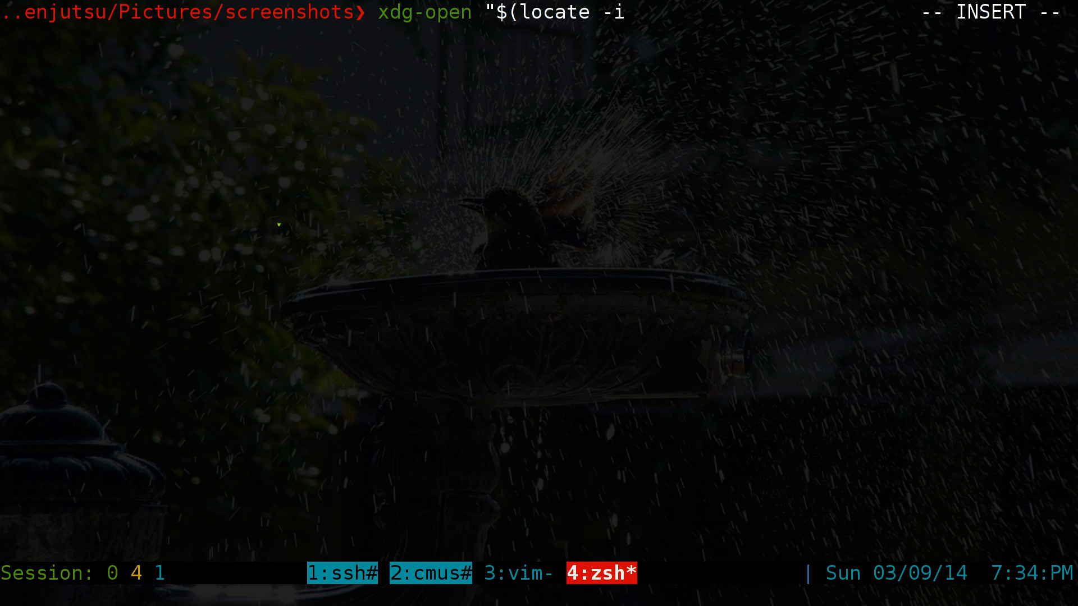
text(r .)
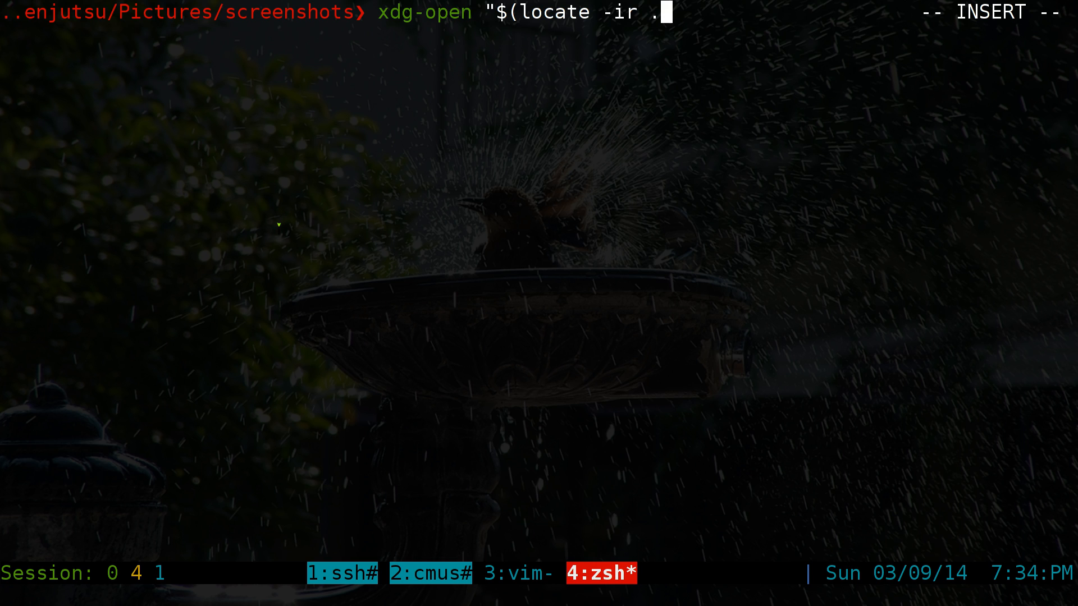
text(mp)
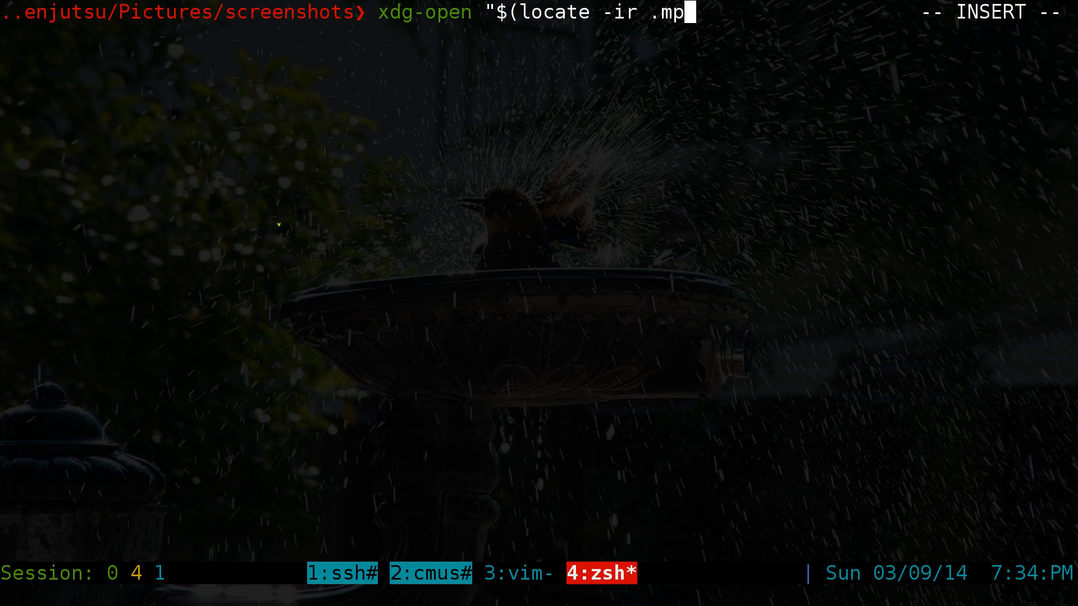
text(3$ |)
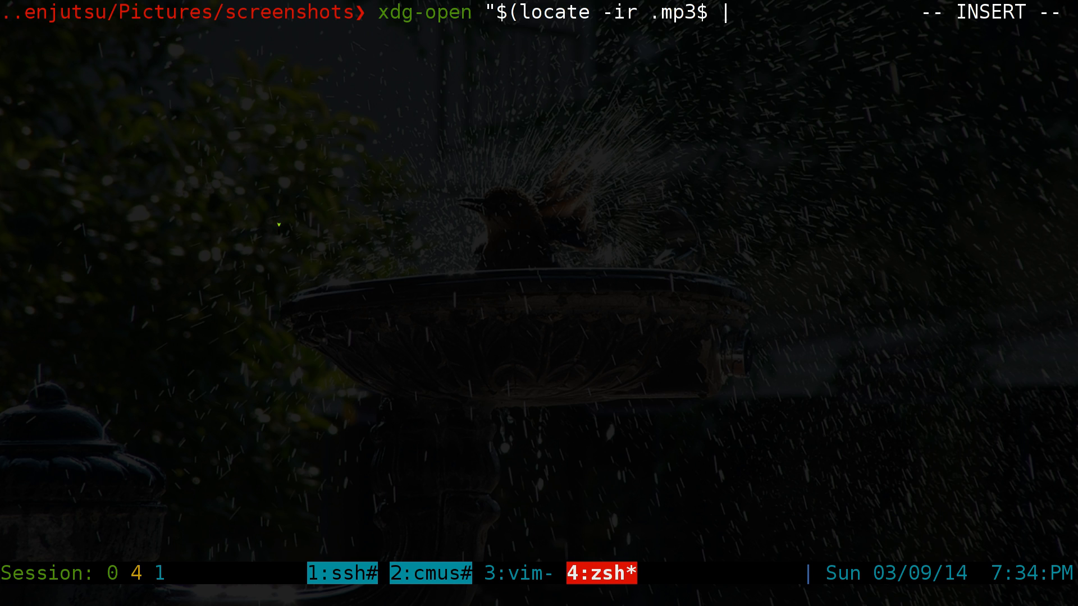
text(fzf)
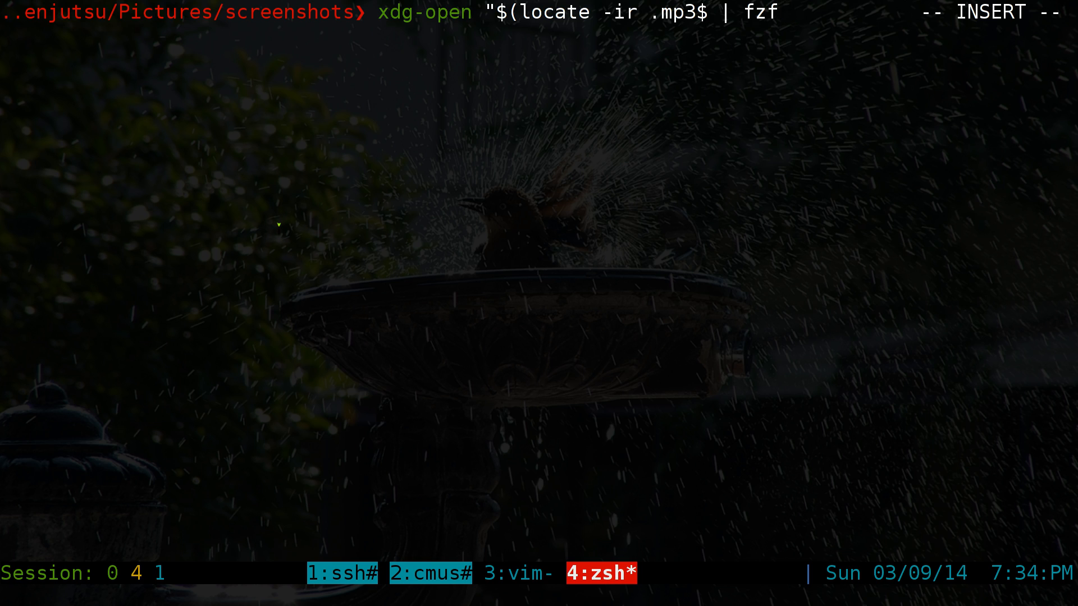
text()")
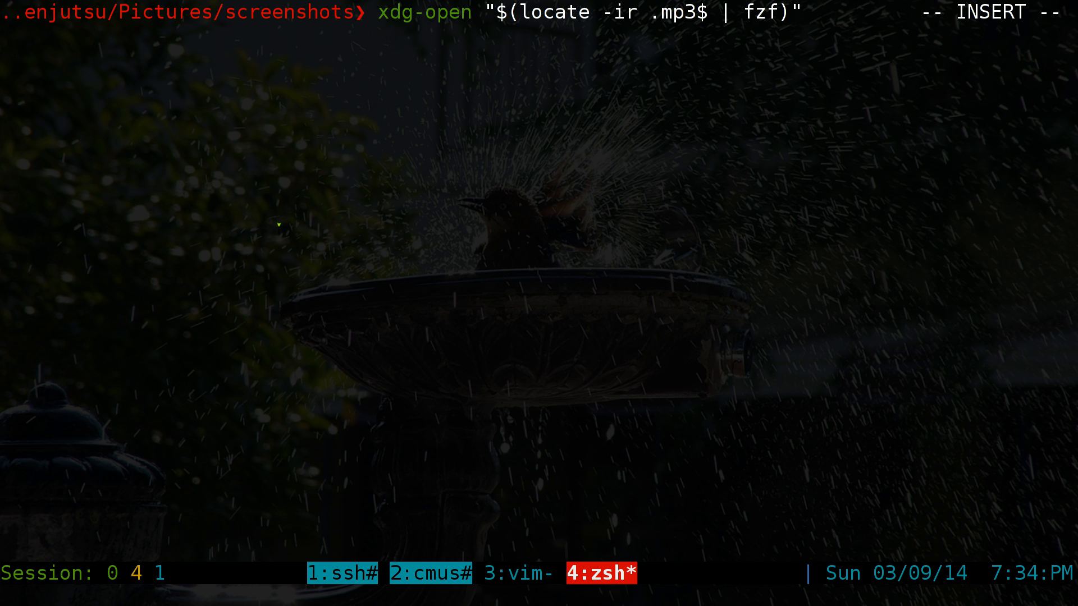
key(Return)
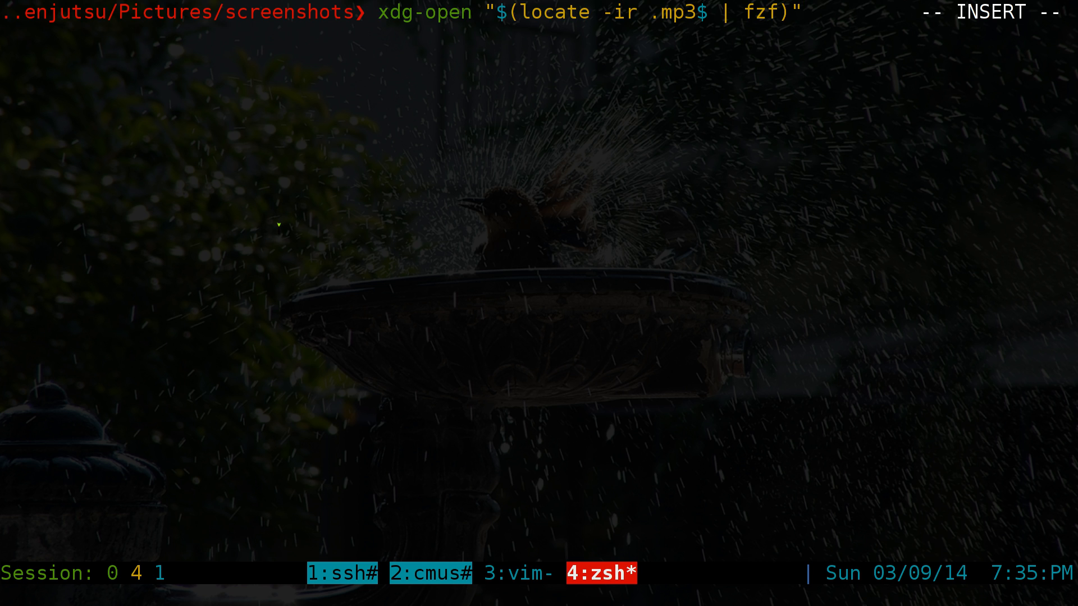
key(Return)
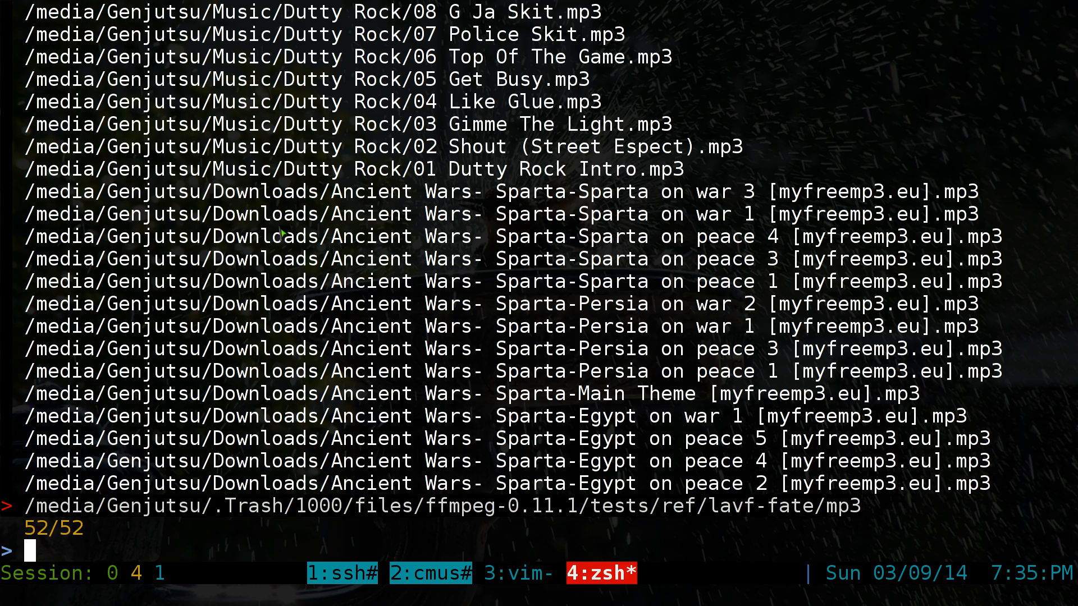
- Filter the mp3 list by 'double 04' to select Super Double Dragon Mission 4
text(do)
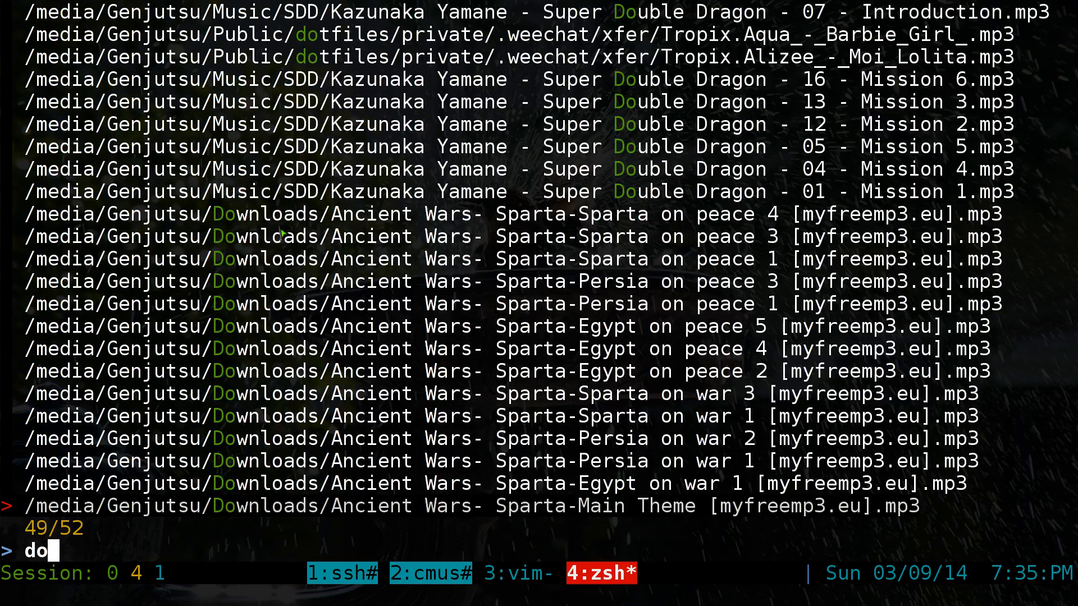
text(uble)
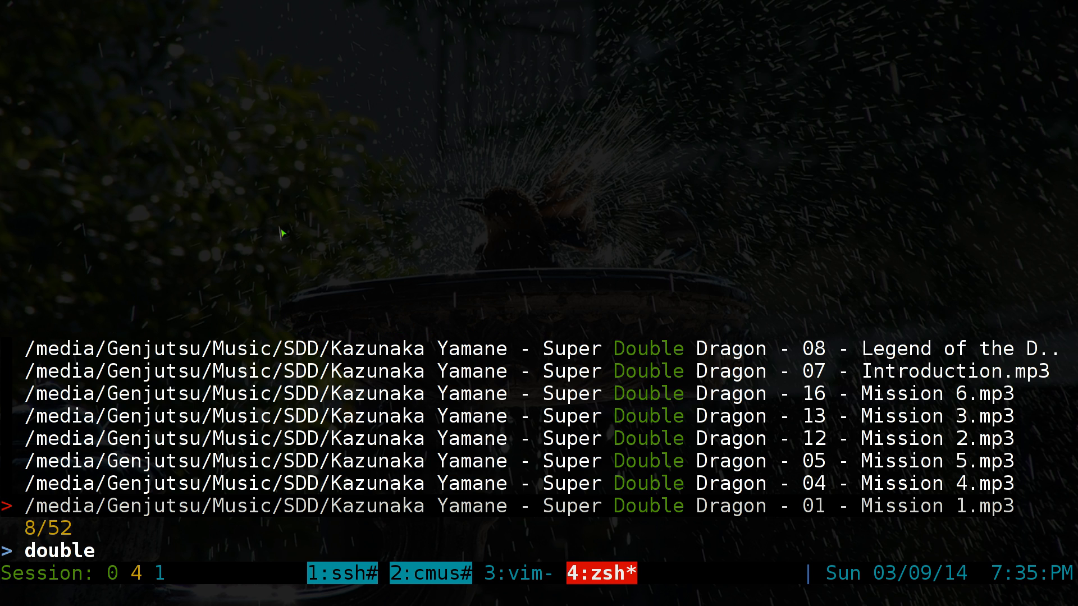
text(04)
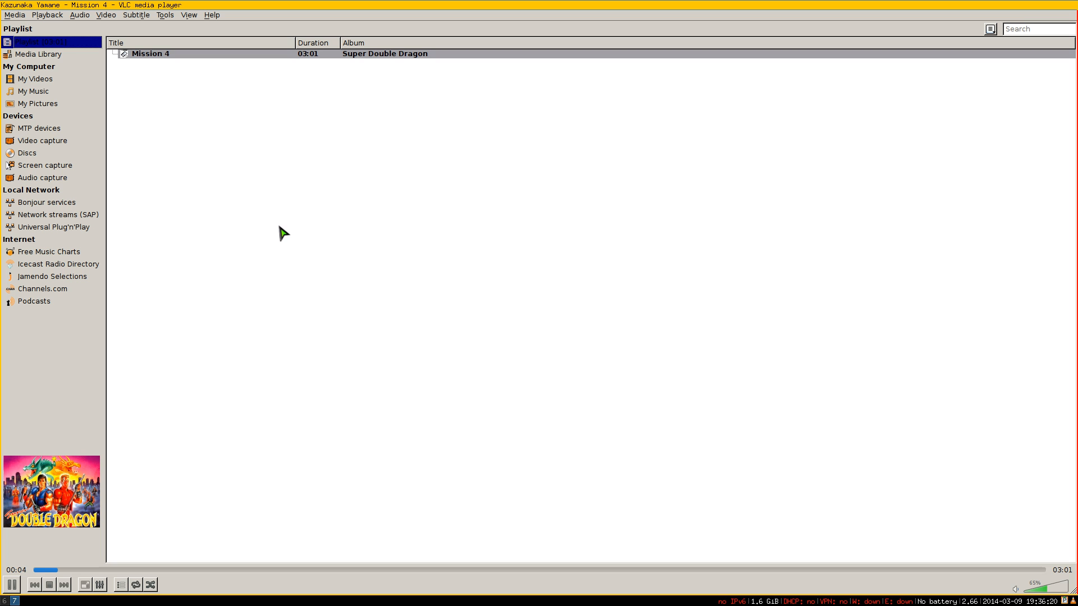
mouse_move(301, 454)
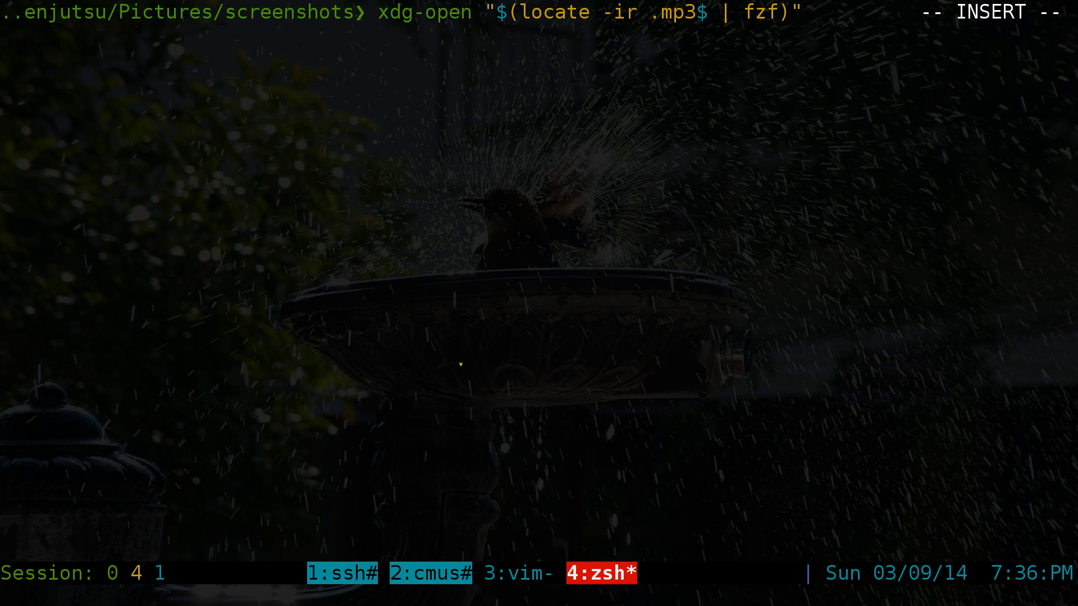
- Return to an empty zsh prompt and leave the terminal for the fzf GitHub page
key(Return)
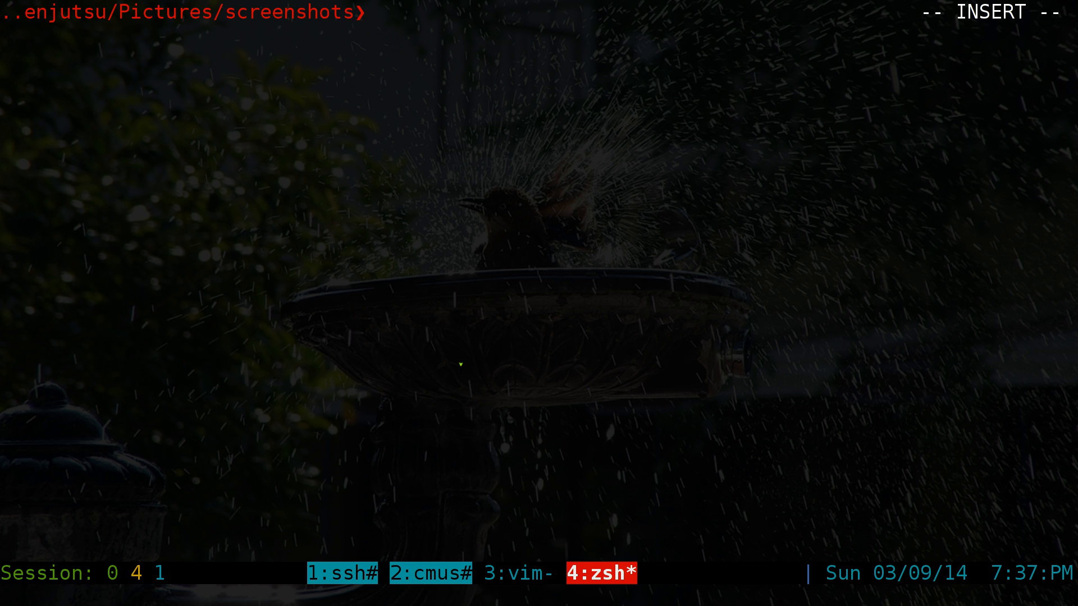
click(524, 572)
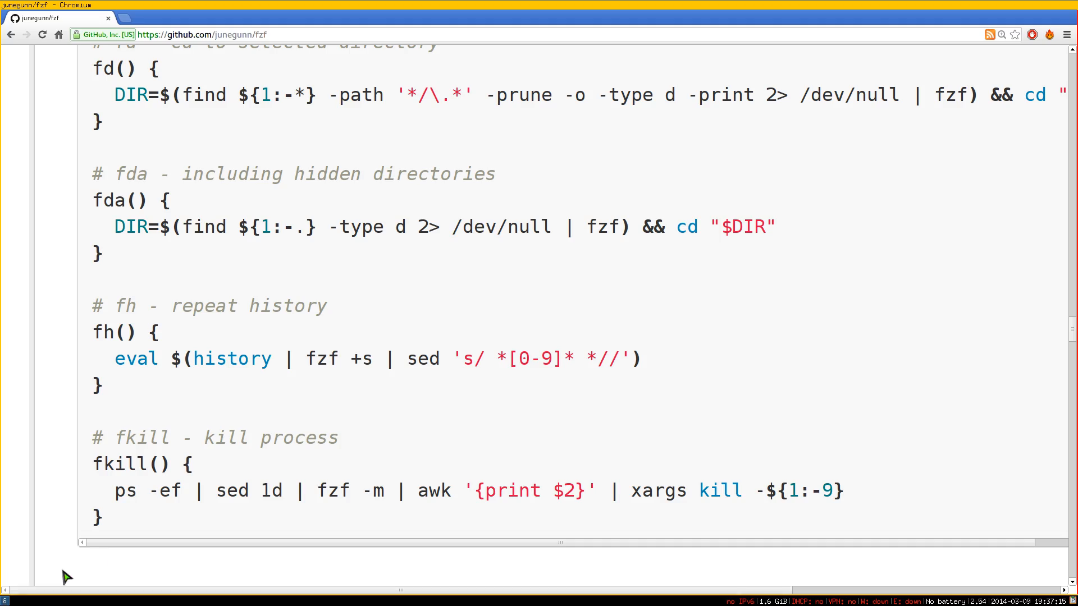
mouse_move(56, 439)
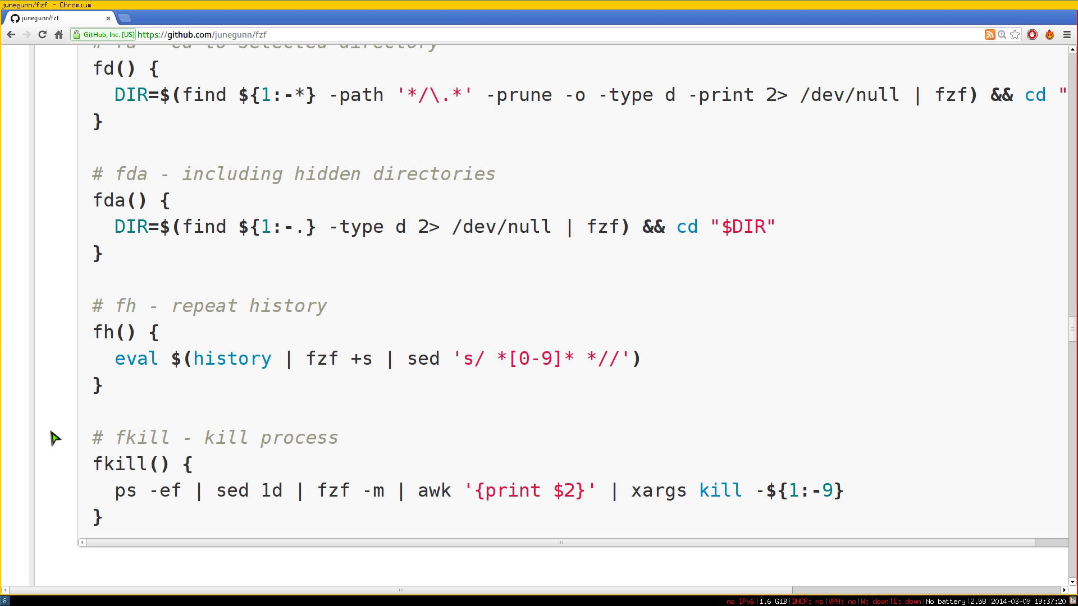
scroll(up, 3)
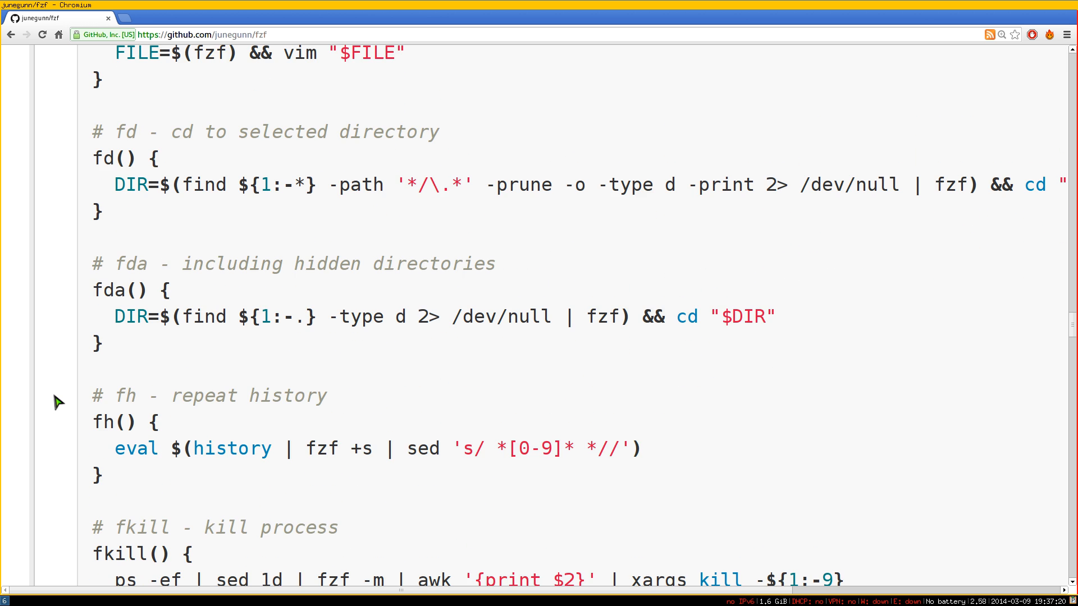
scroll(up, 3)
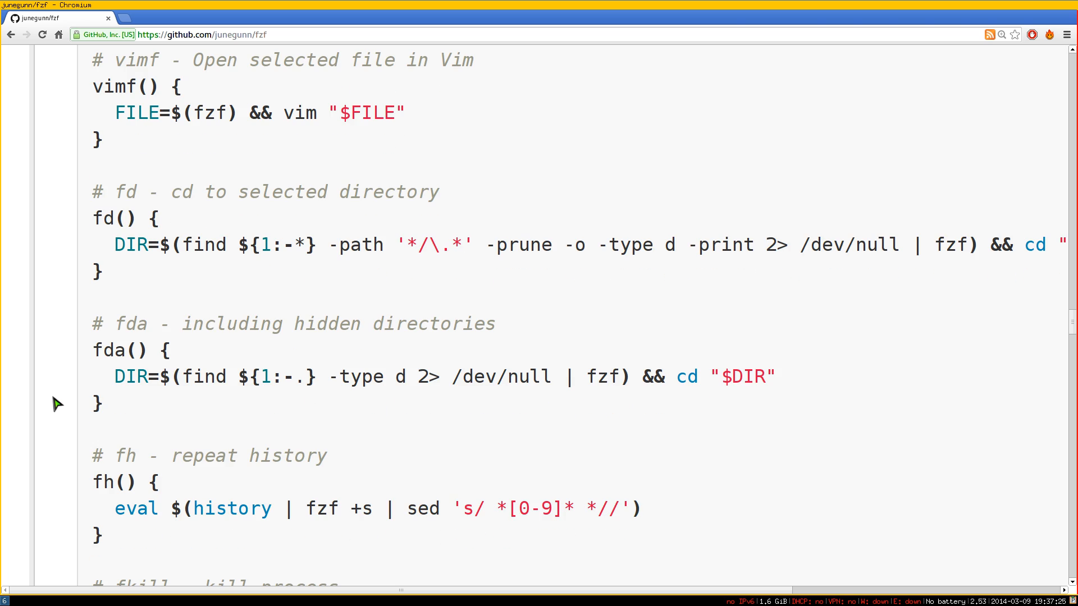
scroll(up, 3)
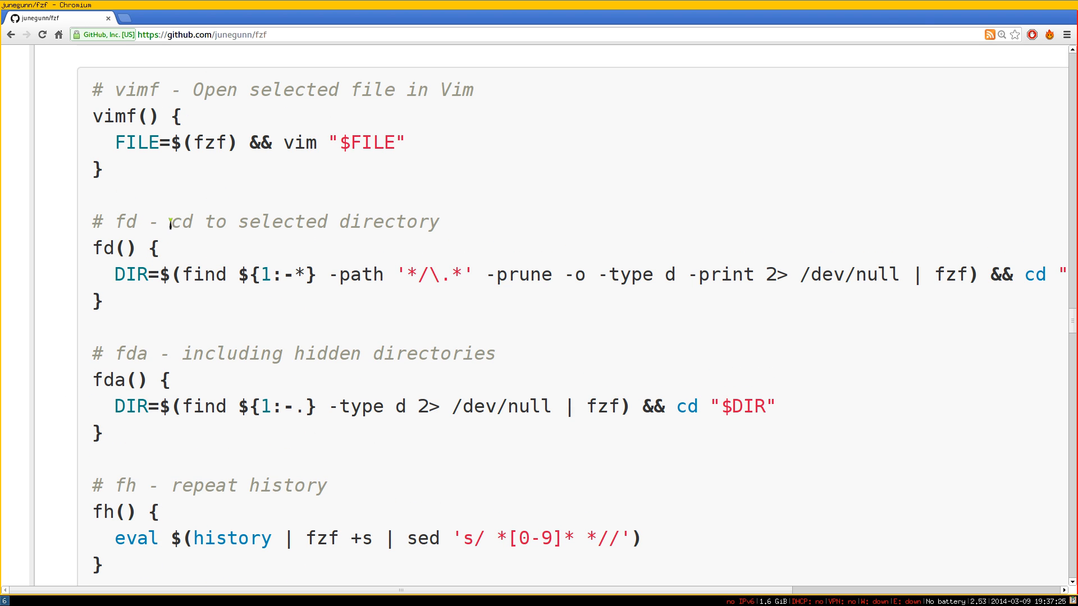
drag(170, 221, 438, 221)
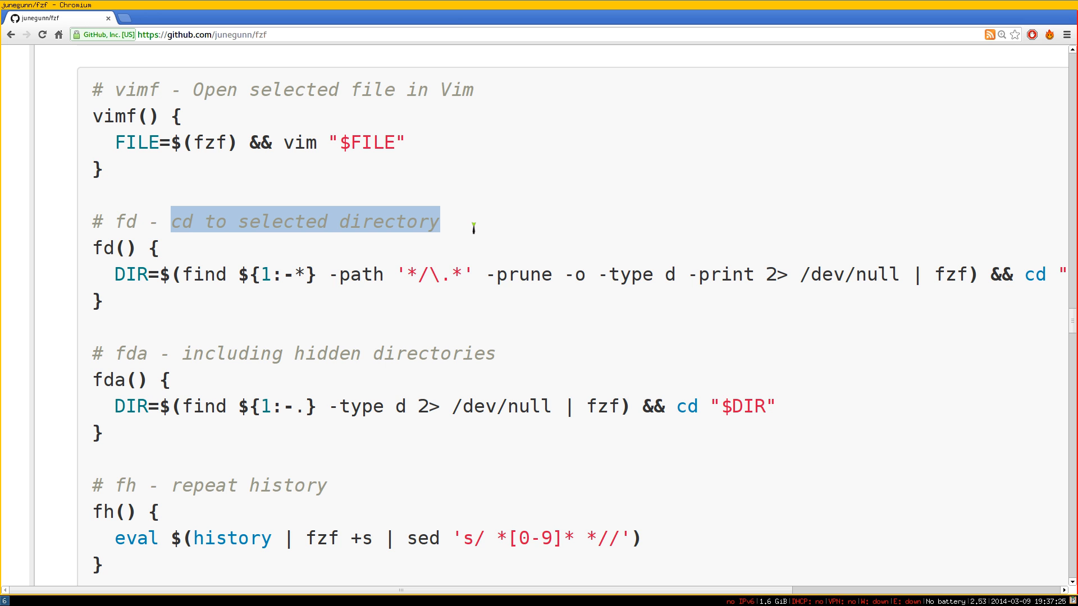
scroll(down, 3)
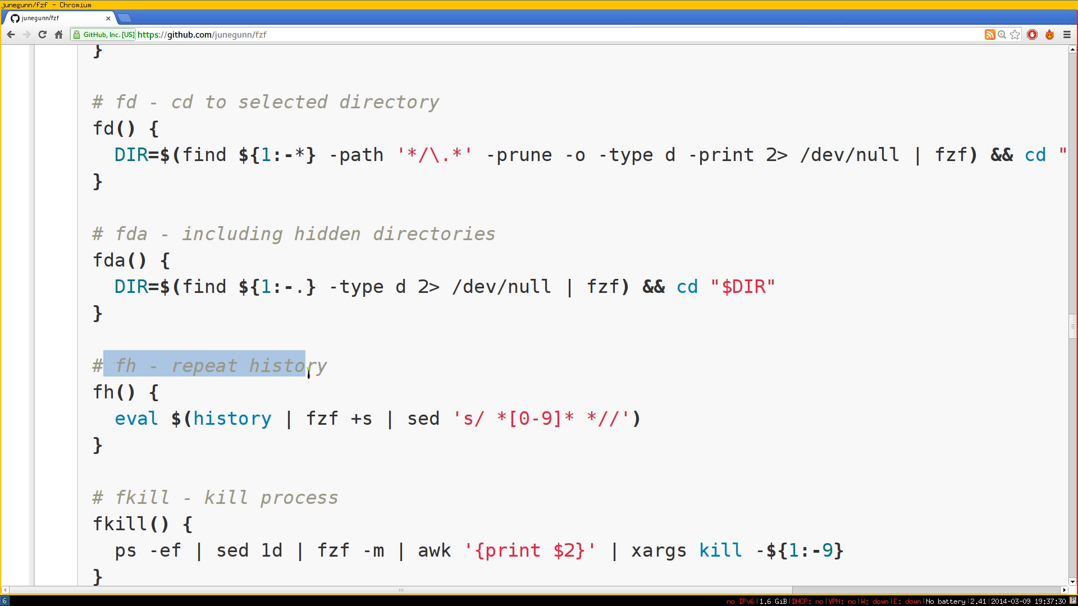
scroll(down, 3)
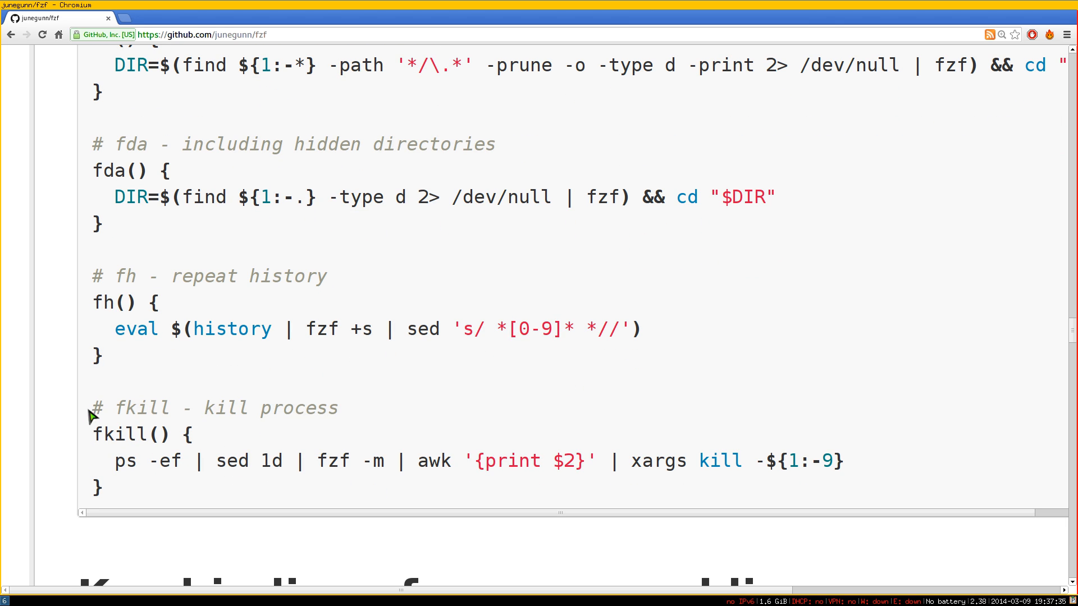
mouse_move(313, 470)
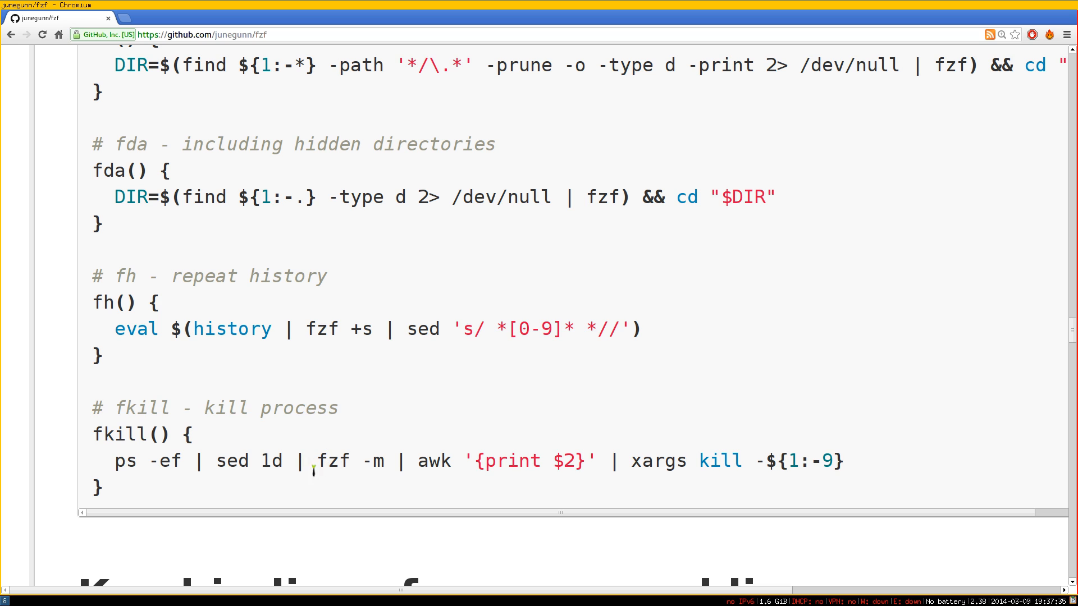
mouse_move(165, 466)
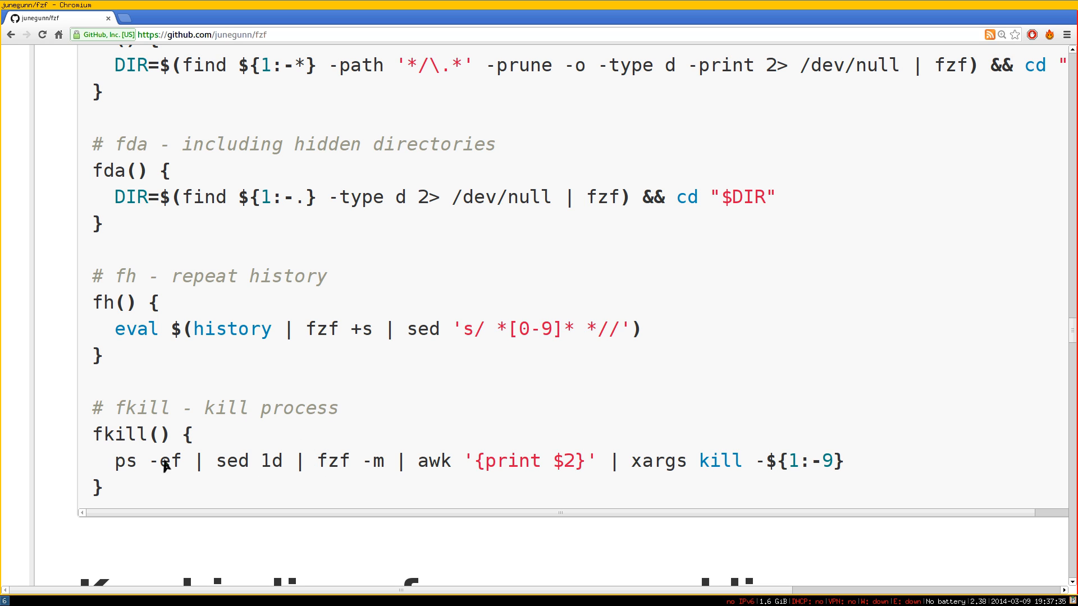
triple_click(467, 461)
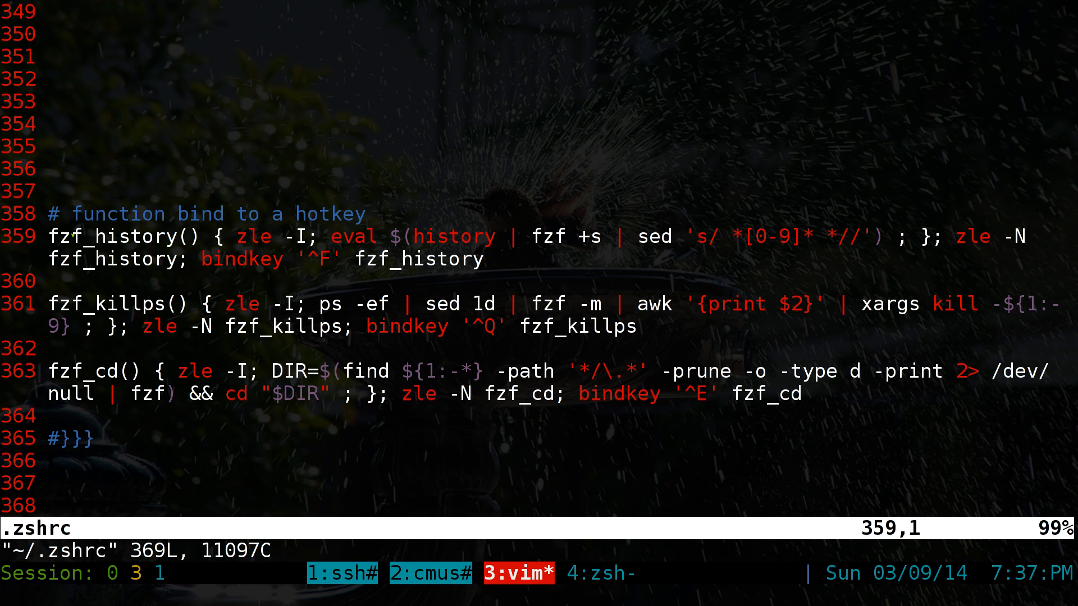
- Show ~/.zshrc lines 358–365 with the bindkey definitions for fzf_history, fzf_killps and fzf_cd
key(V)
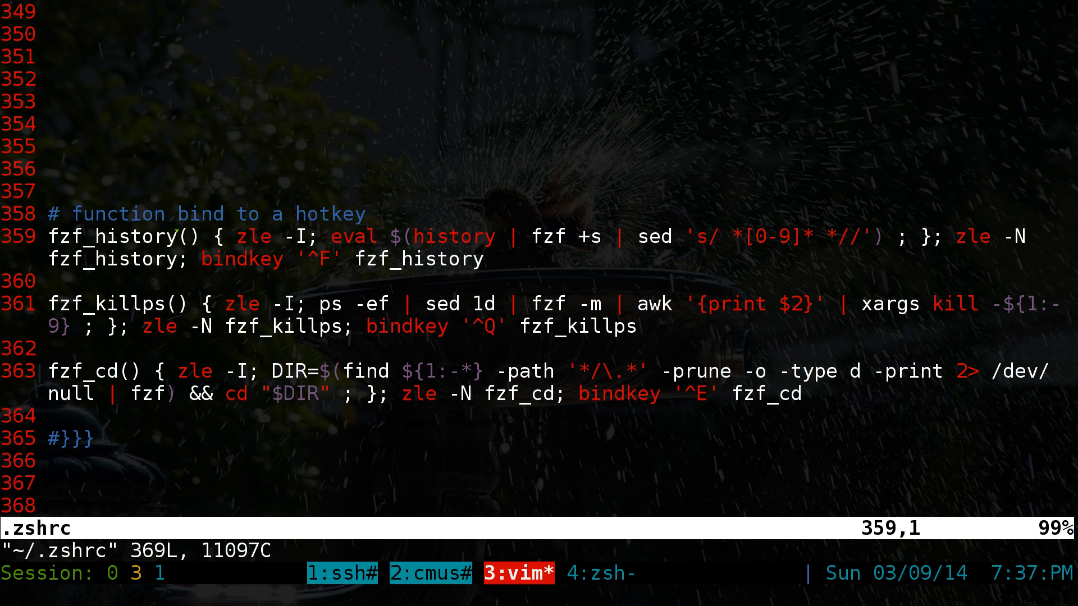
double_click(113, 237)
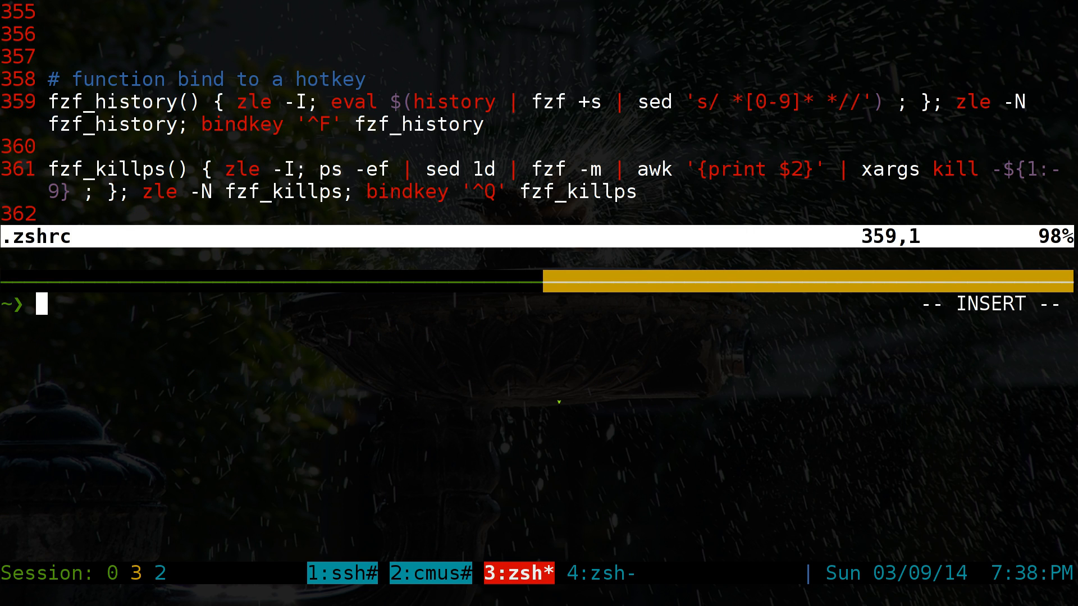
- Run the fzf_history function in a shell below the .zshrc view
text(fzf)
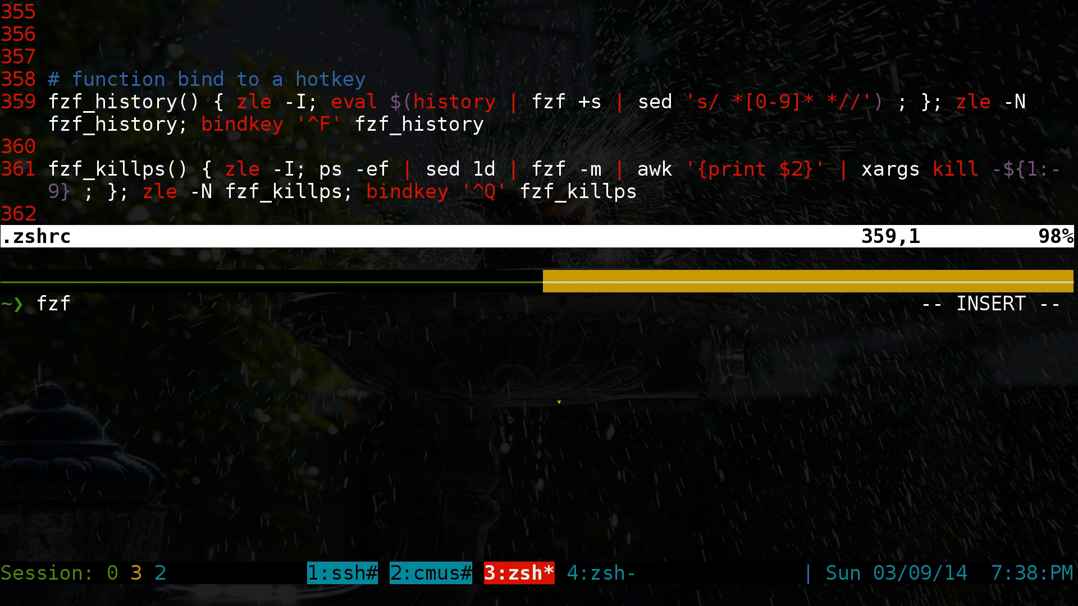
text(_history)
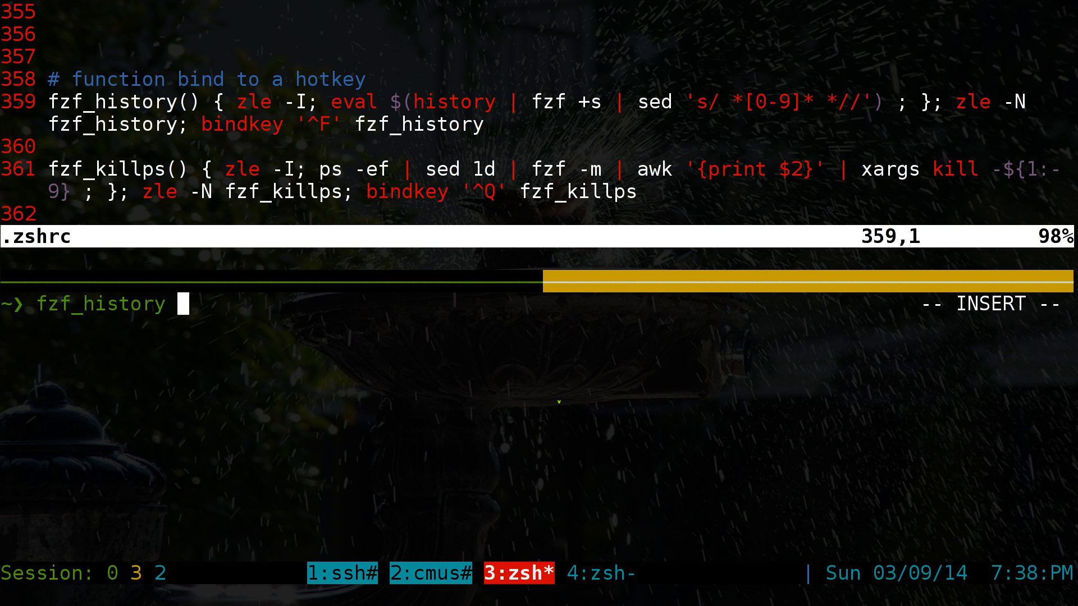
key(ctrl+f)
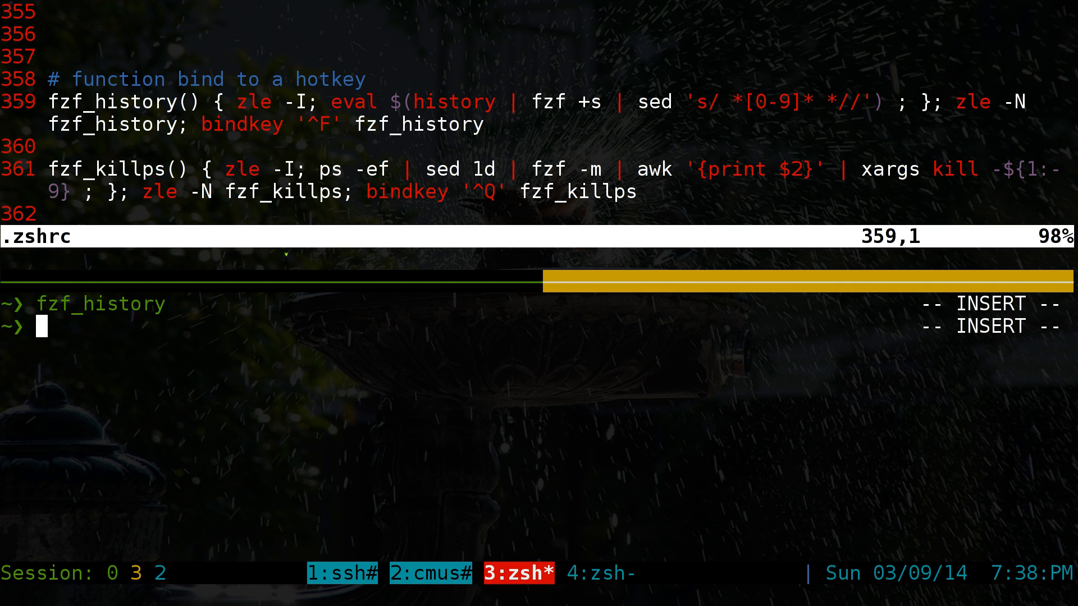
key(ctrl+f)
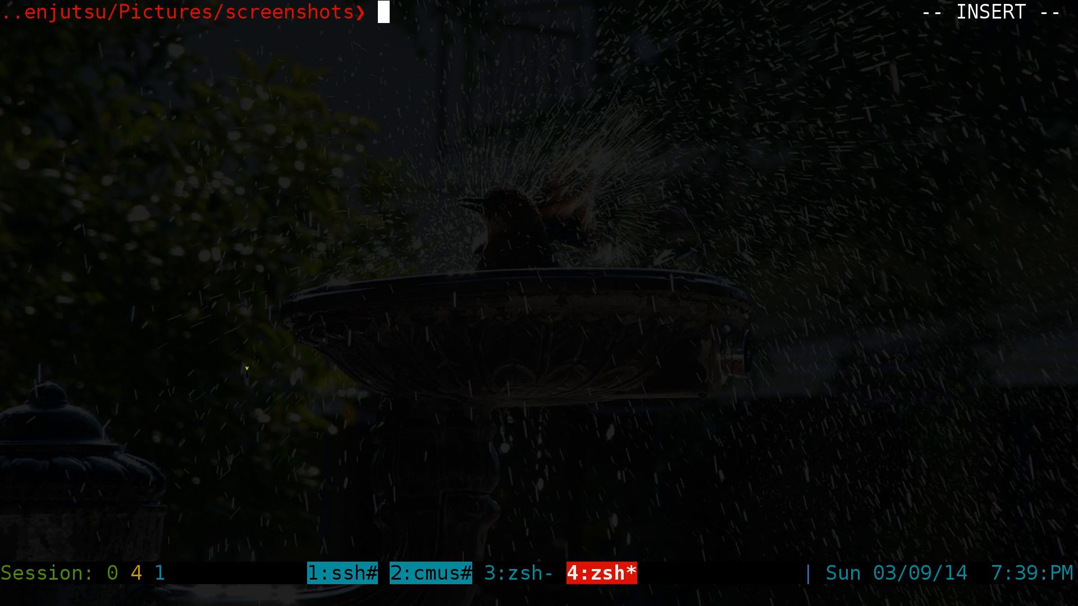
- Select the fh() history function on lines 96-98 above its Ctrl-F bind line in ~/.bashrc
text(c-)
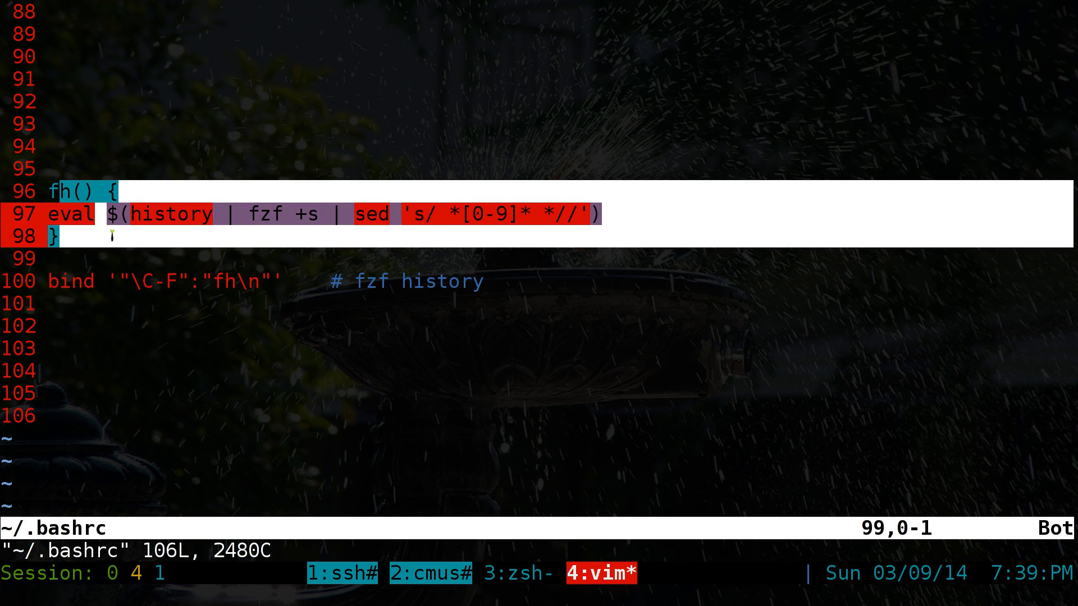
key(Escape)
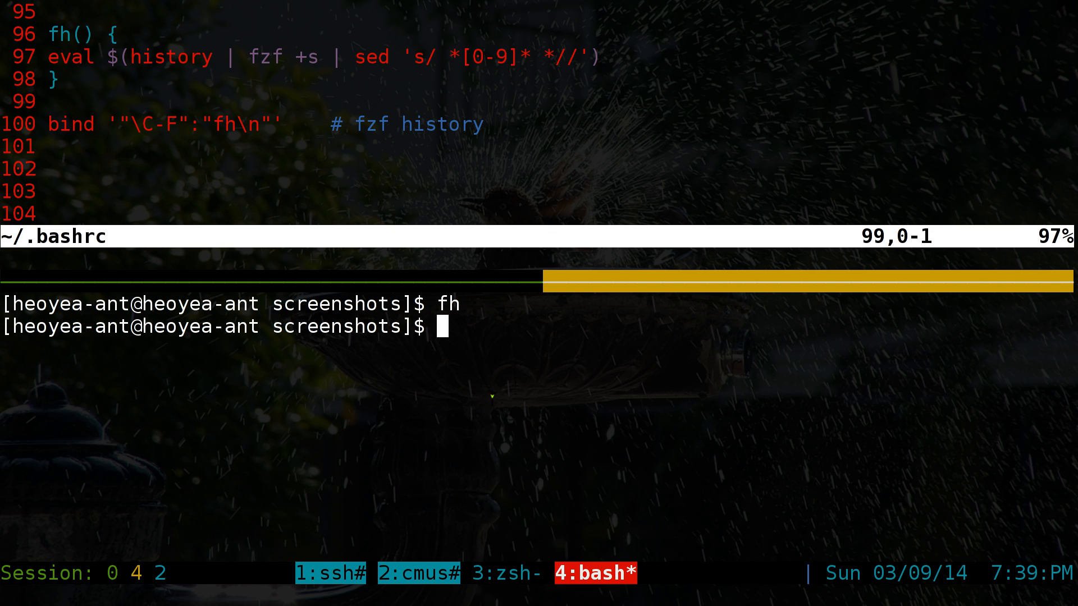
- Launch fzf over the 131-entry bash command history via the fh hotkey
key(Return)
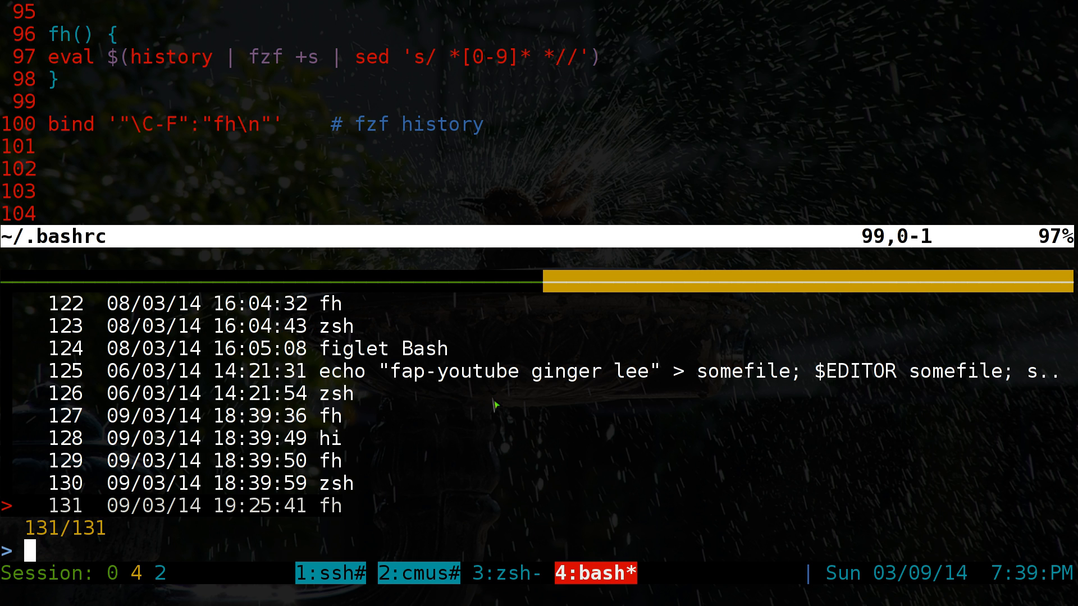